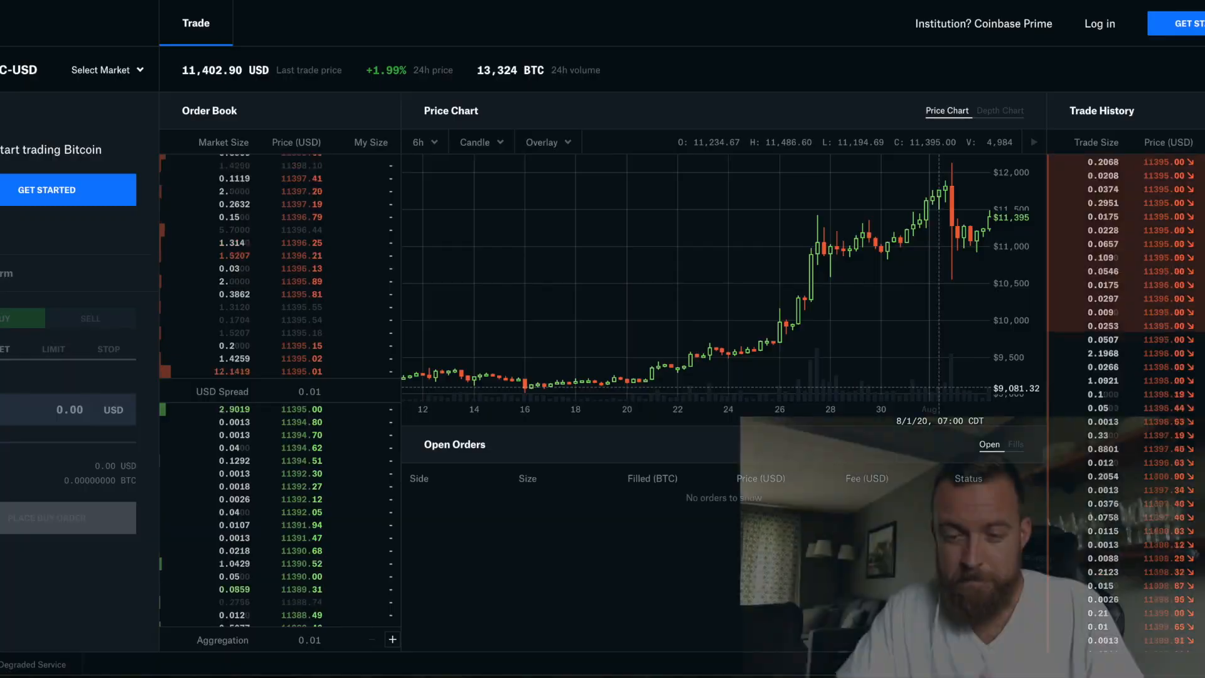
Launch Ledger Live from the dock and enter the password on the Welcome back screen
{"action": "left_click", "coordinate": [542, 143]}
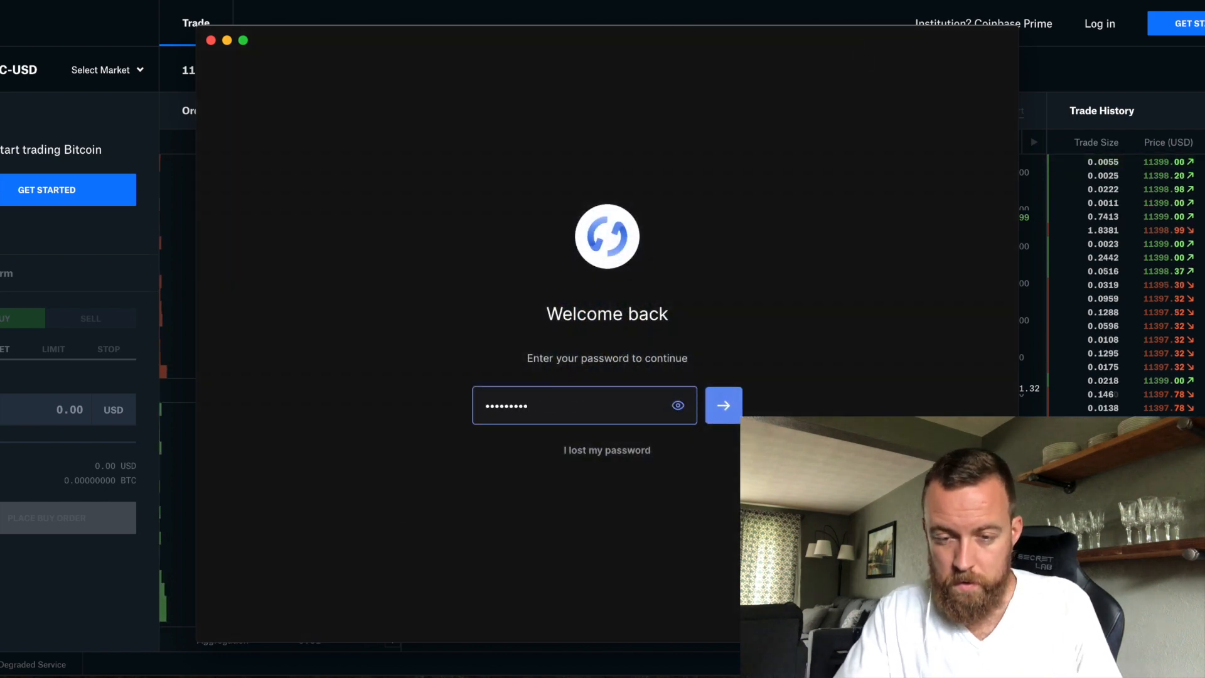
Unlock the wallet, then download and install the Ledger Live 2.9.0 update
{"action": "left_click", "coordinate": [723, 405]}
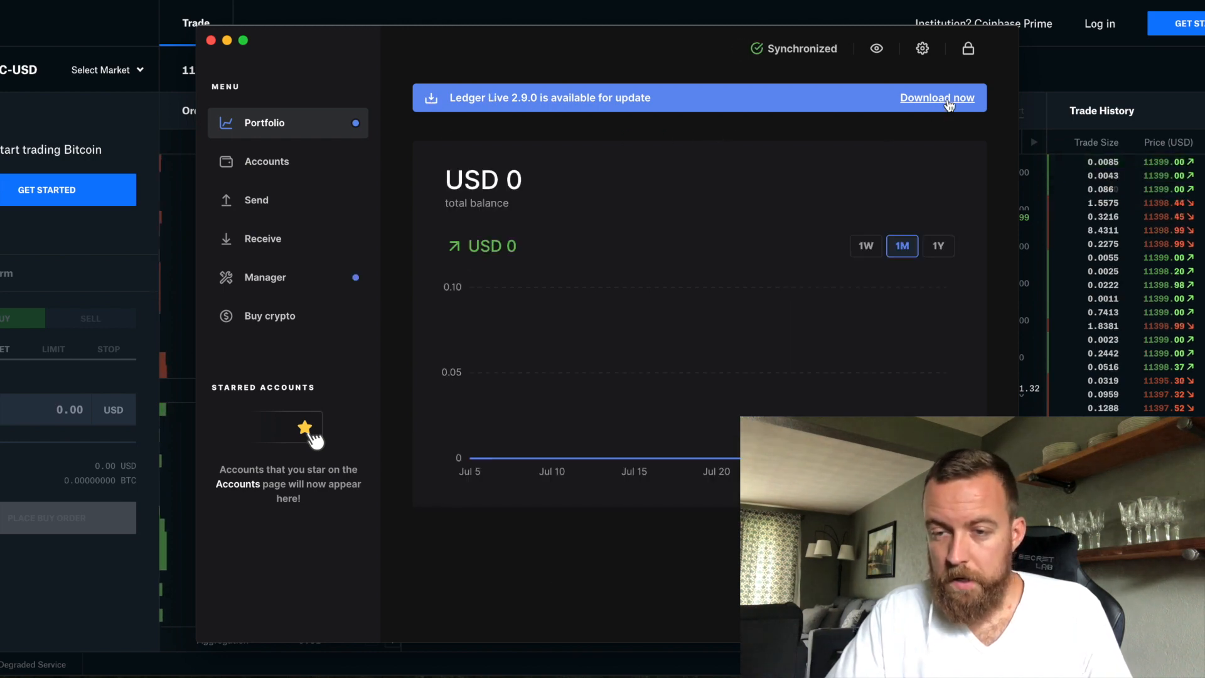
{"action": "left_click", "coordinate": [935, 98]}
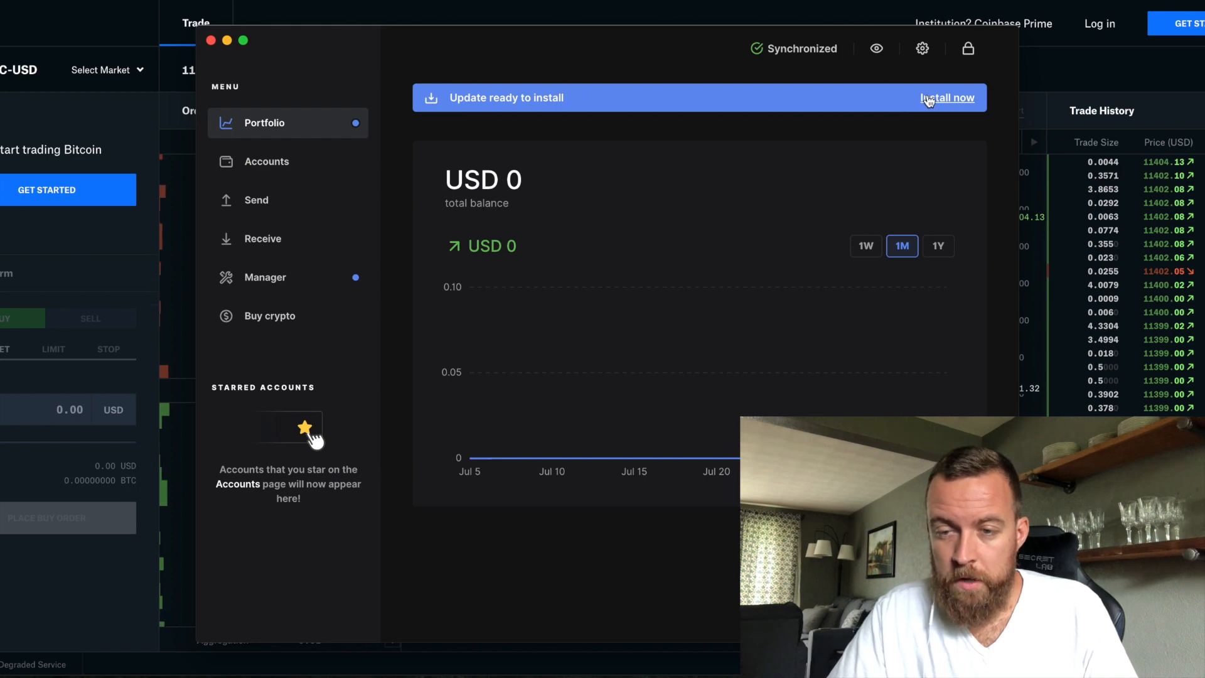
{"action": "left_click", "coordinate": [949, 98]}
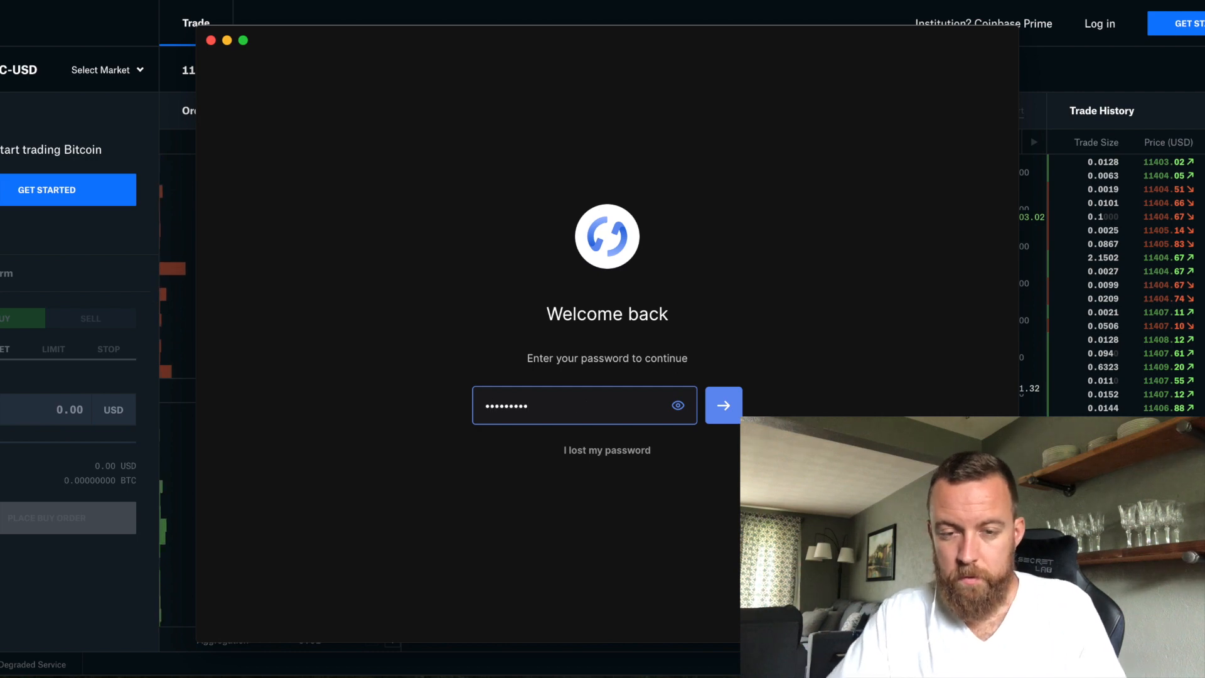
Unlock, dismiss the release notes and back-up pack banner, and check version 2.9.0 in Settings About
{"action": "left_click", "coordinate": [723, 405]}
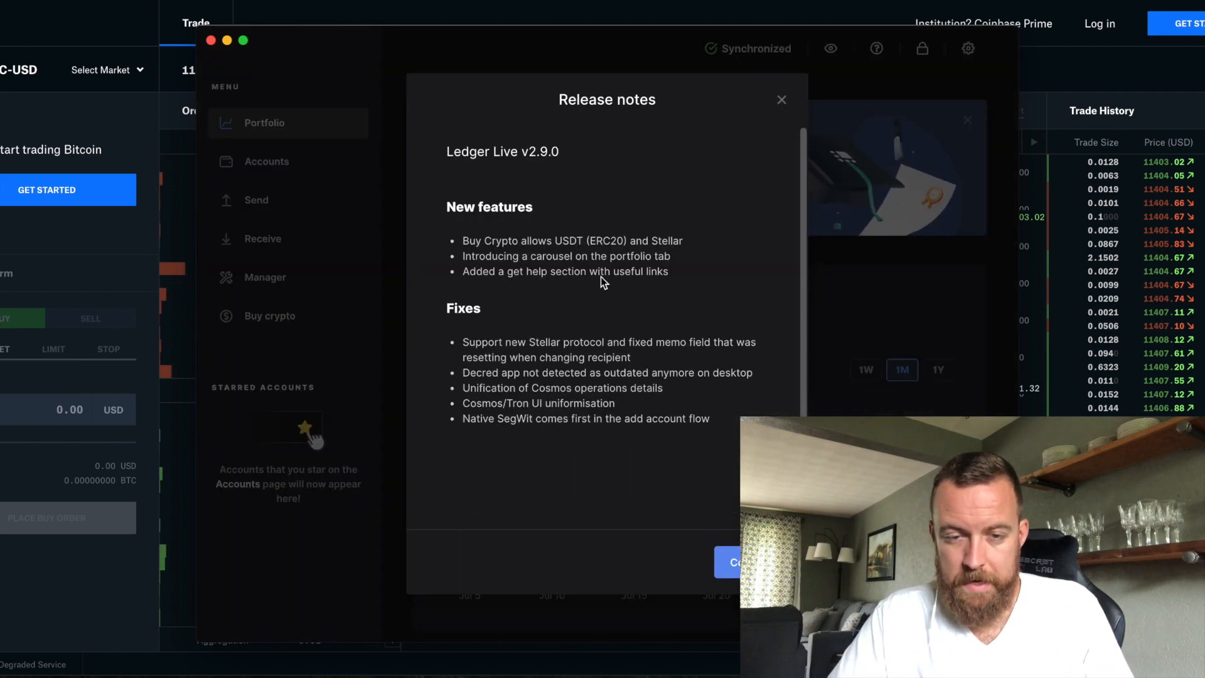
{"action": "mouse_move", "coordinate": [627, 315]}
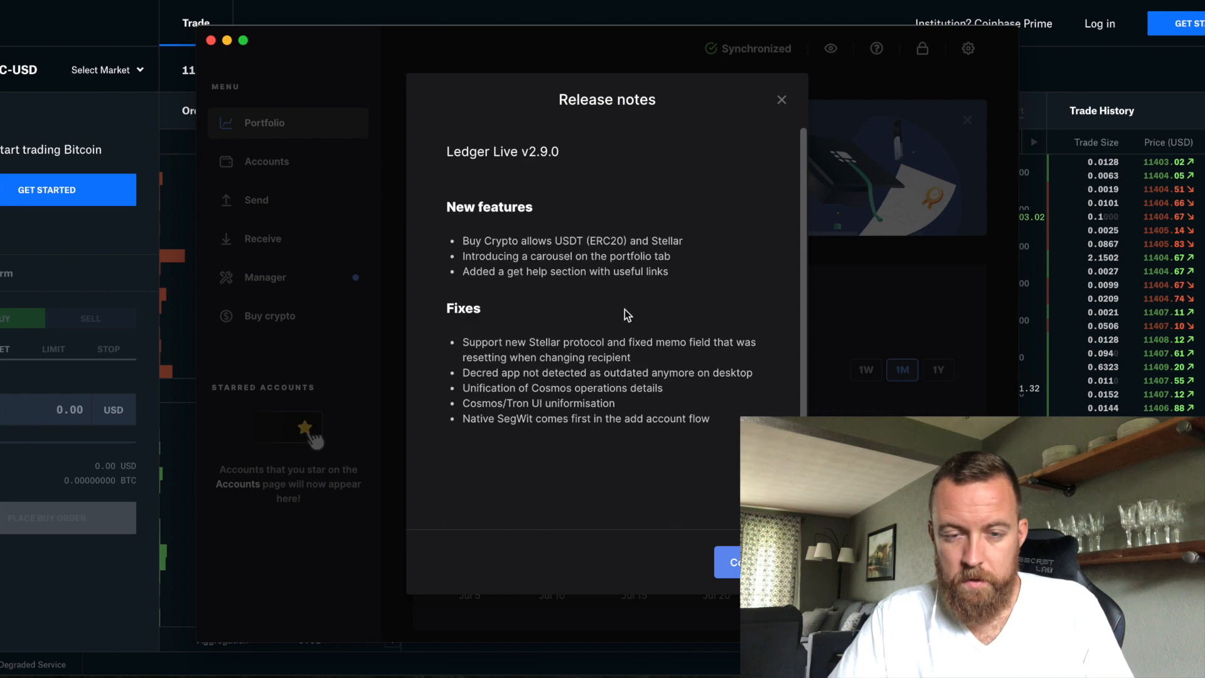
{"action": "left_click", "coordinate": [780, 99]}
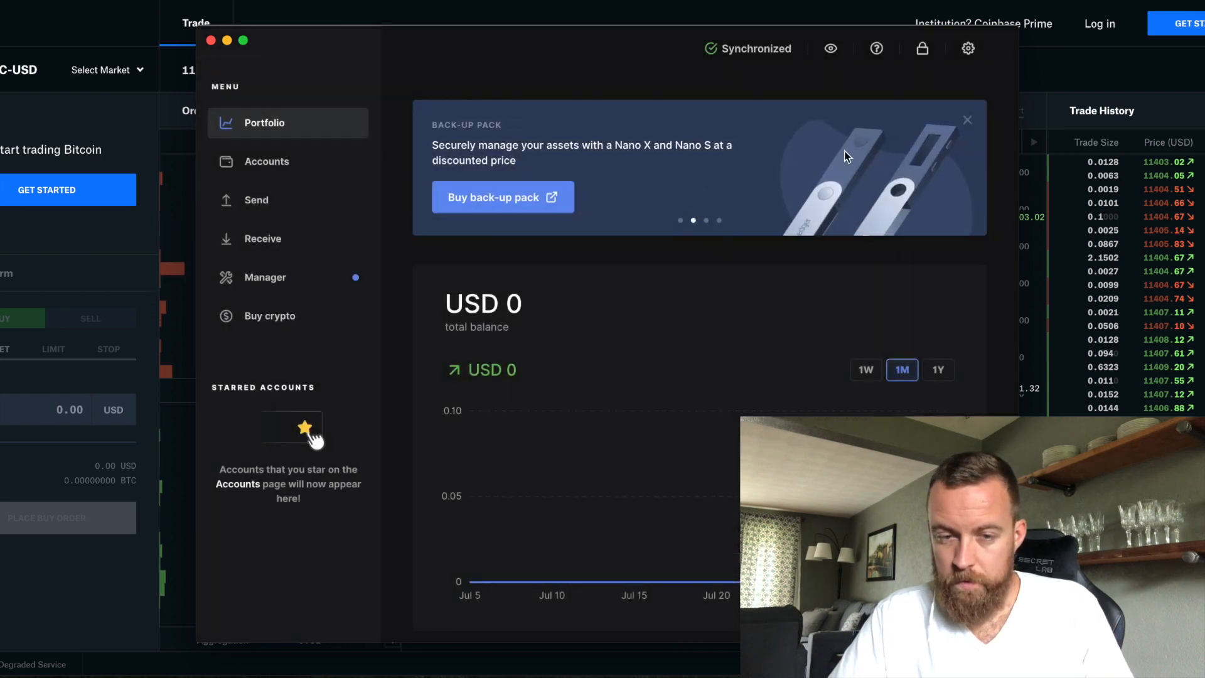
{"action": "left_click", "coordinate": [967, 120]}
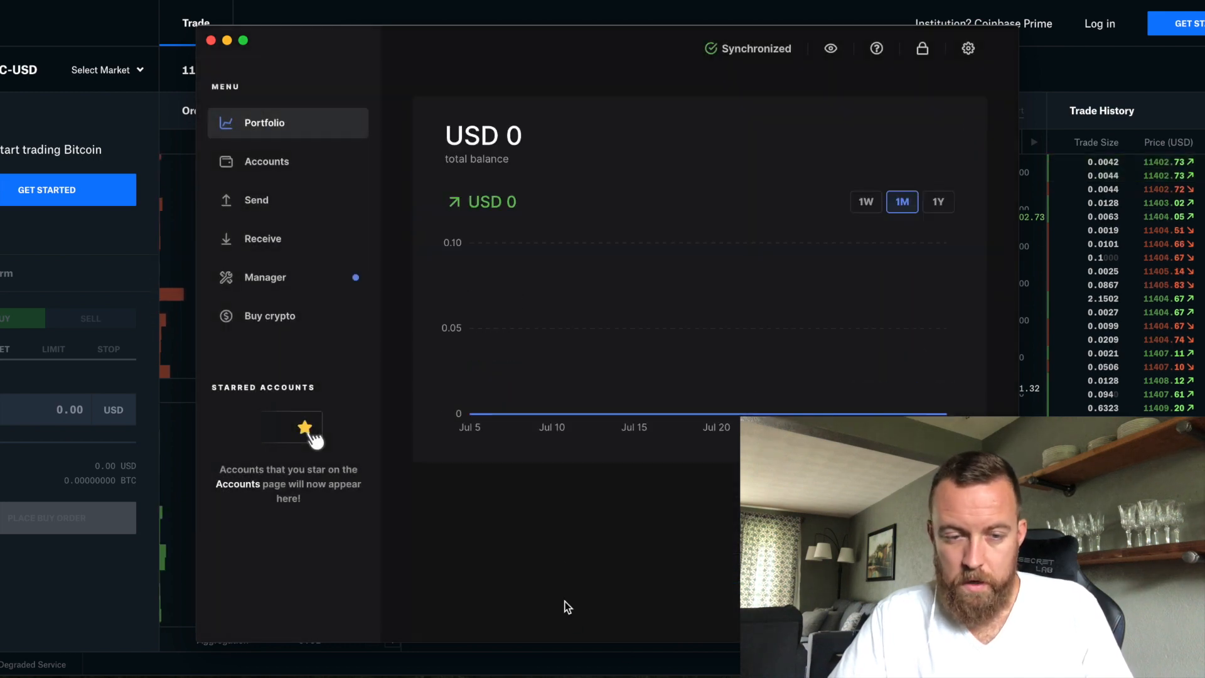
{"action": "mouse_move", "coordinate": [968, 49]}
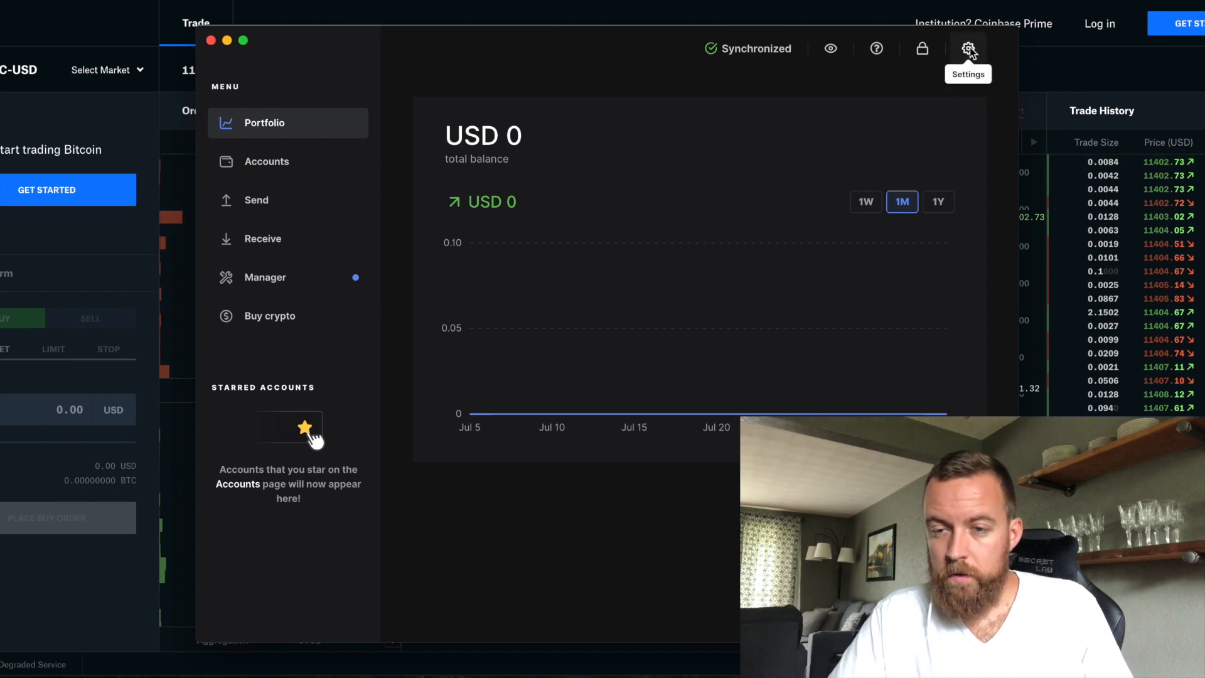
{"action": "left_click", "coordinate": [968, 48]}
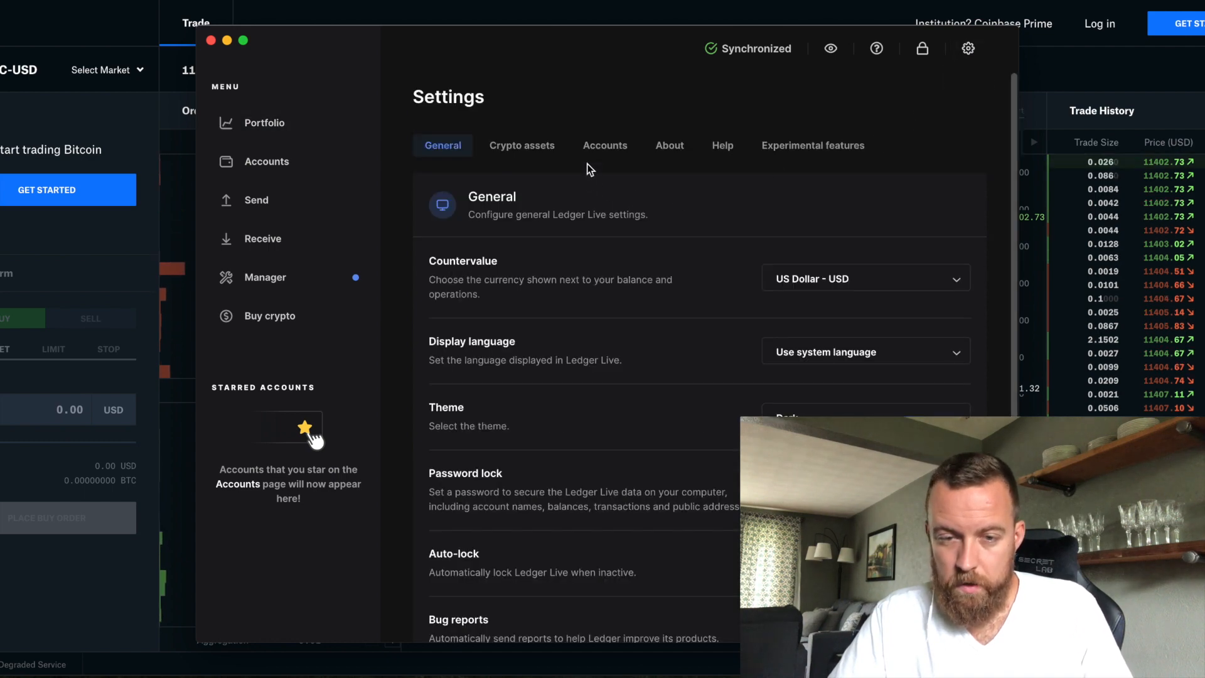
{"action": "left_click", "coordinate": [668, 145]}
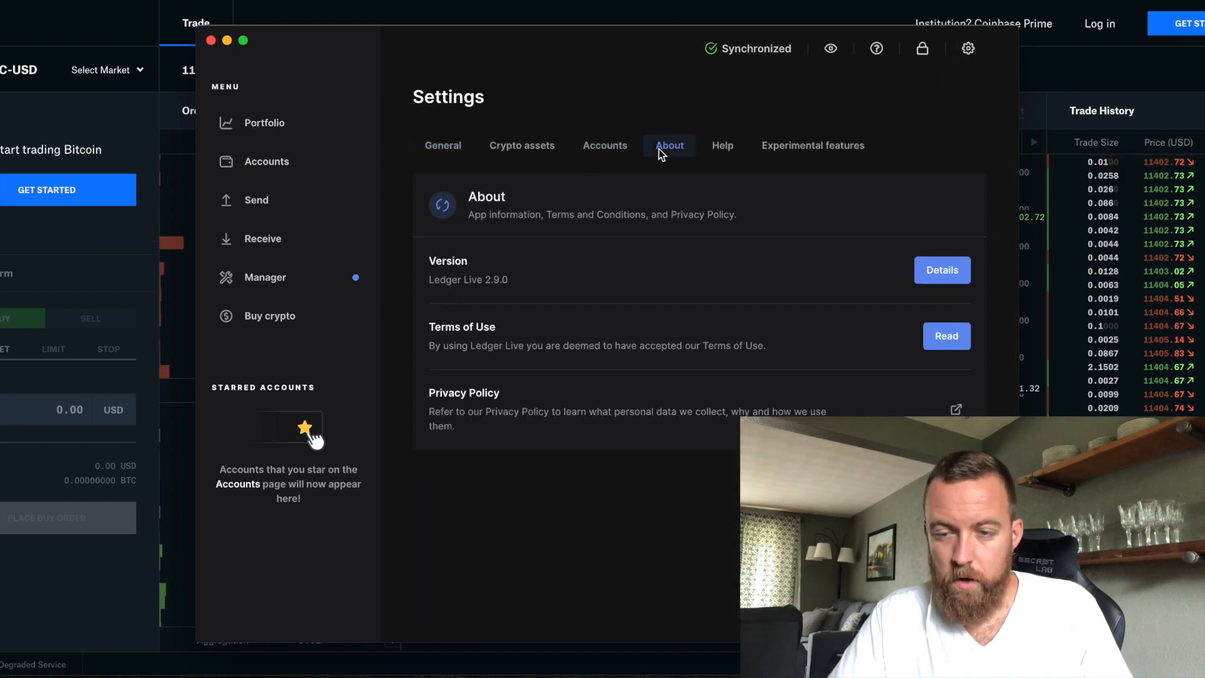
{"action": "mouse_move", "coordinate": [472, 298]}
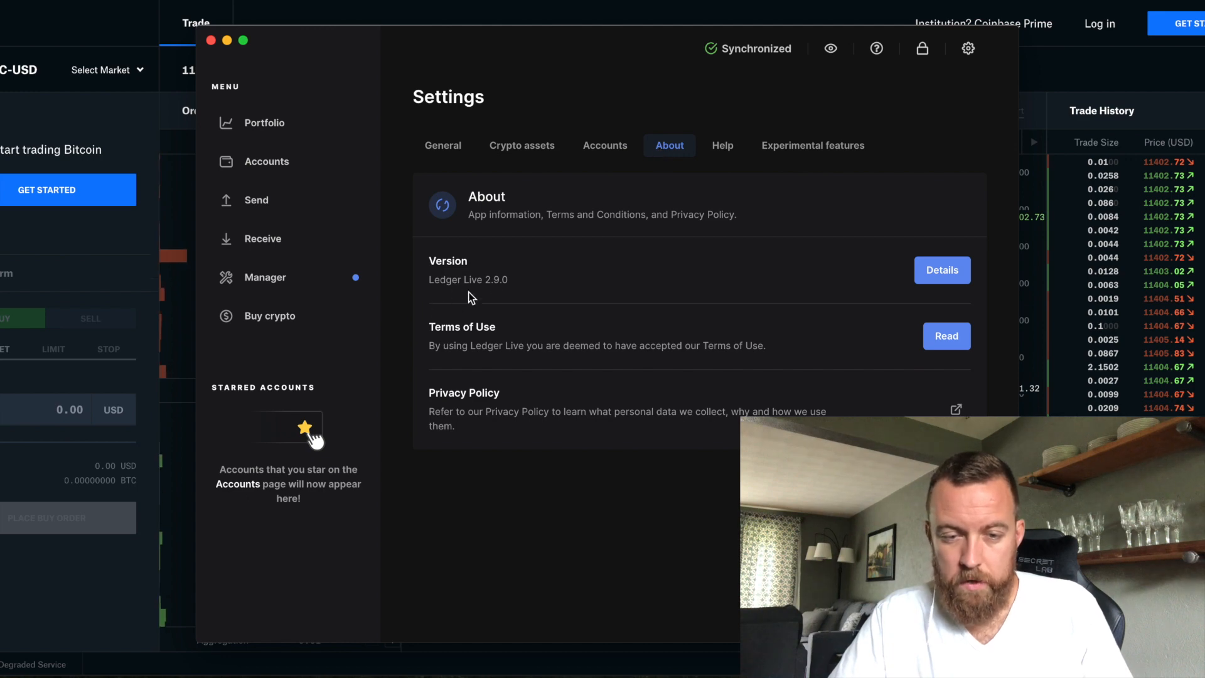
{"action": "mouse_move", "coordinate": [531, 295]}
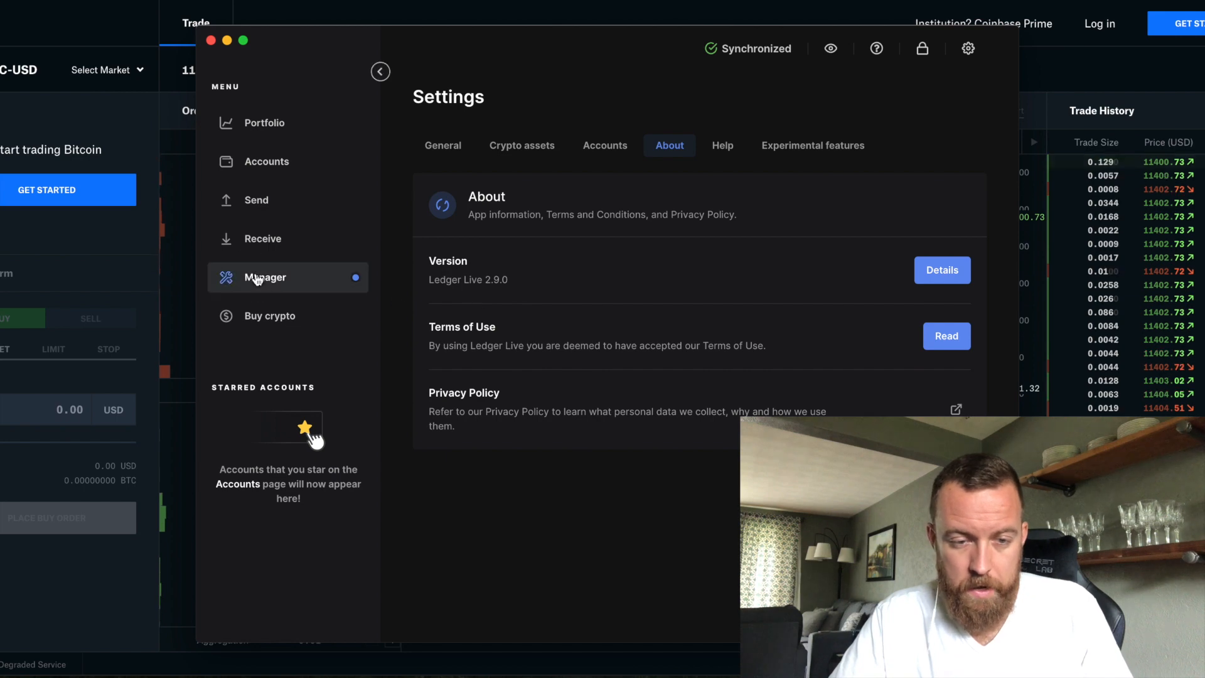
Connect the Nano X in Manager, showing firmware 1.2.4-1 with 1.2.4-2 available
{"action": "left_click", "coordinate": [264, 277]}
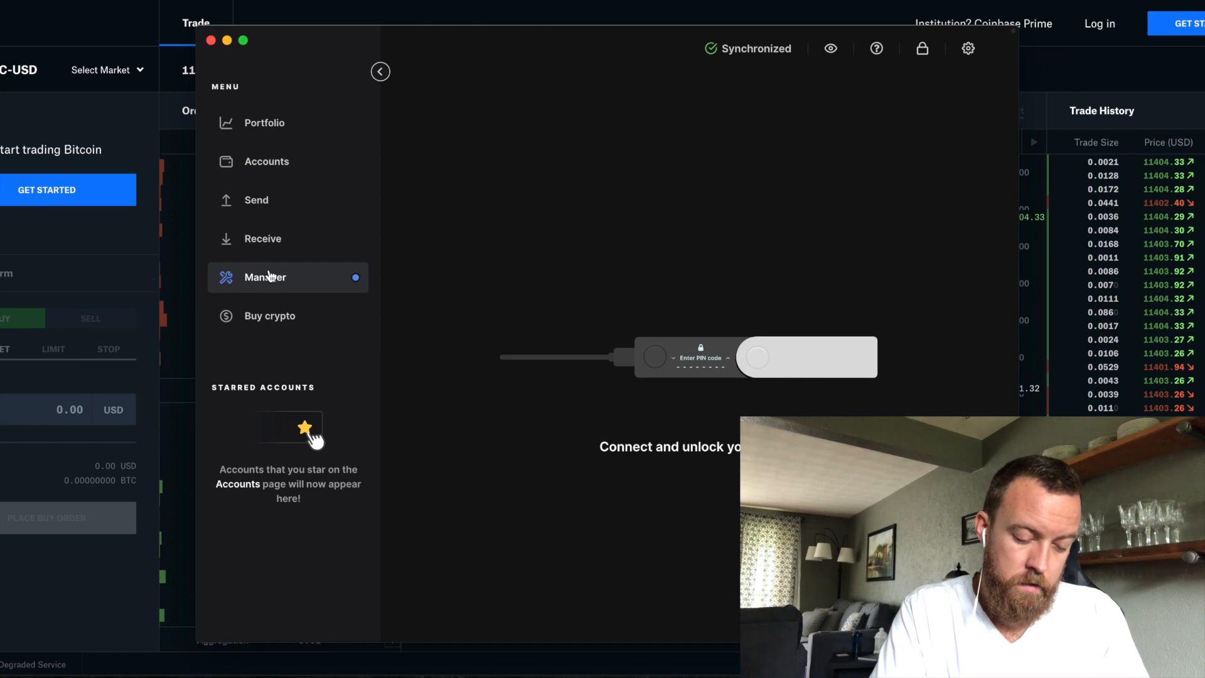
{"action": "left_click", "coordinate": [264, 277]}
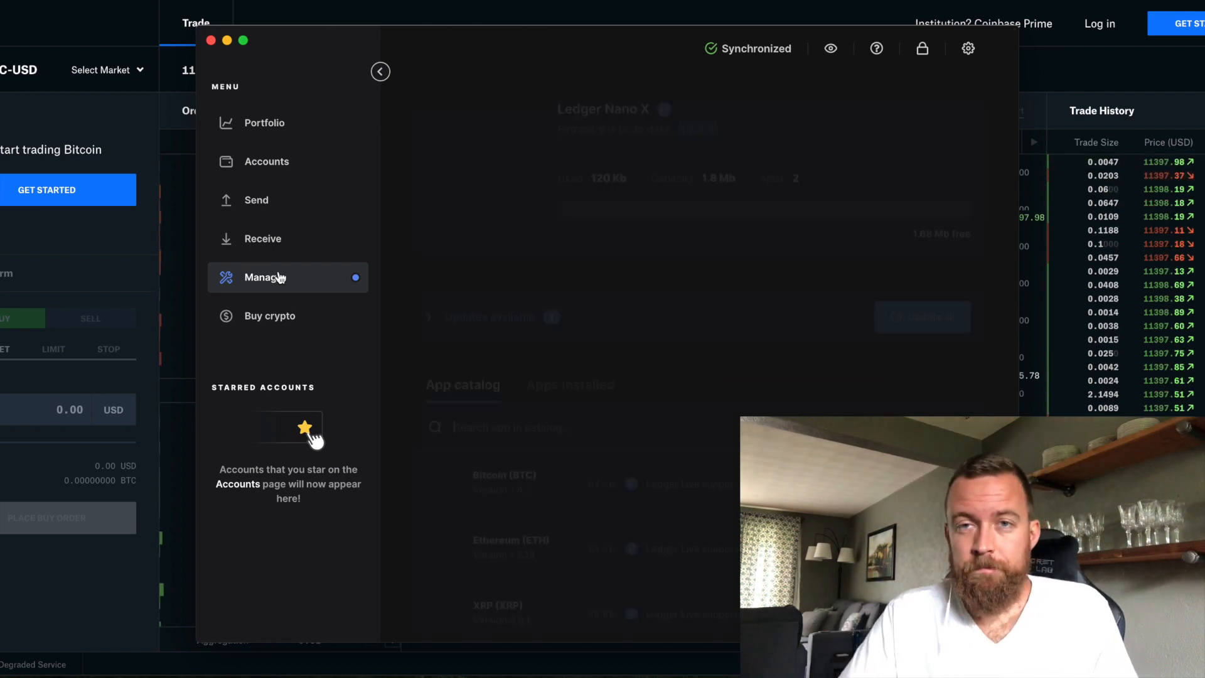
{"action": "left_click", "coordinate": [265, 277]}
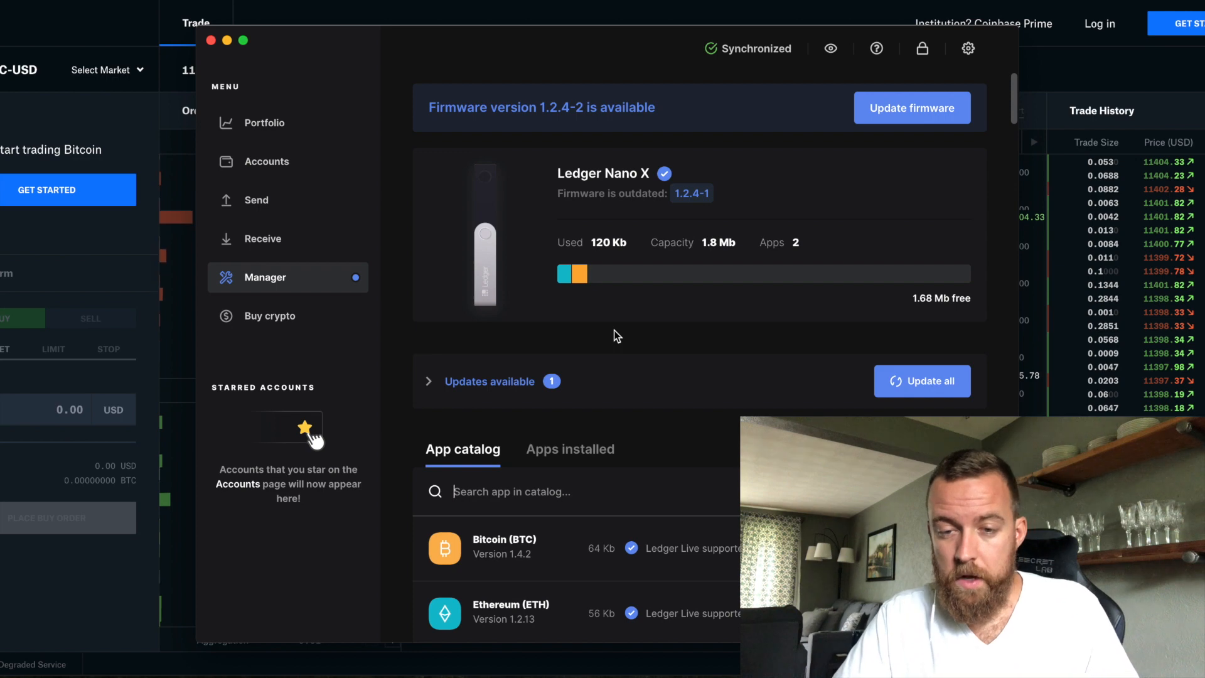
{"action": "mouse_move", "coordinate": [647, 222]}
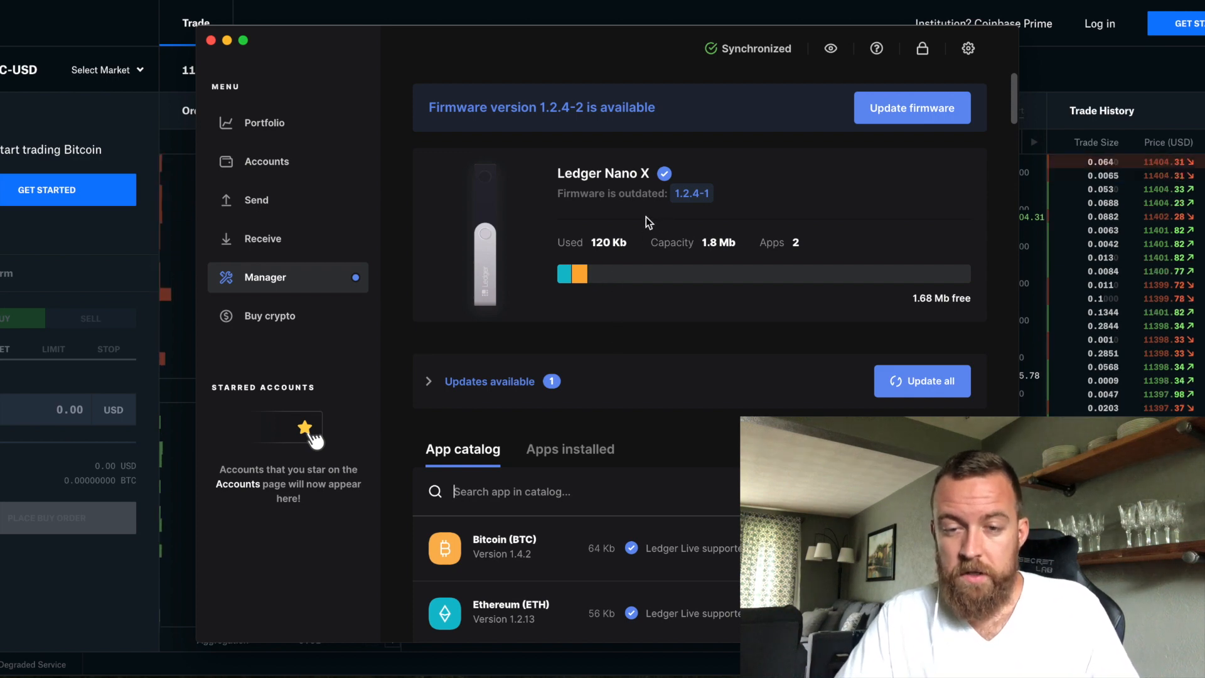
{"action": "mouse_move", "coordinate": [689, 211]}
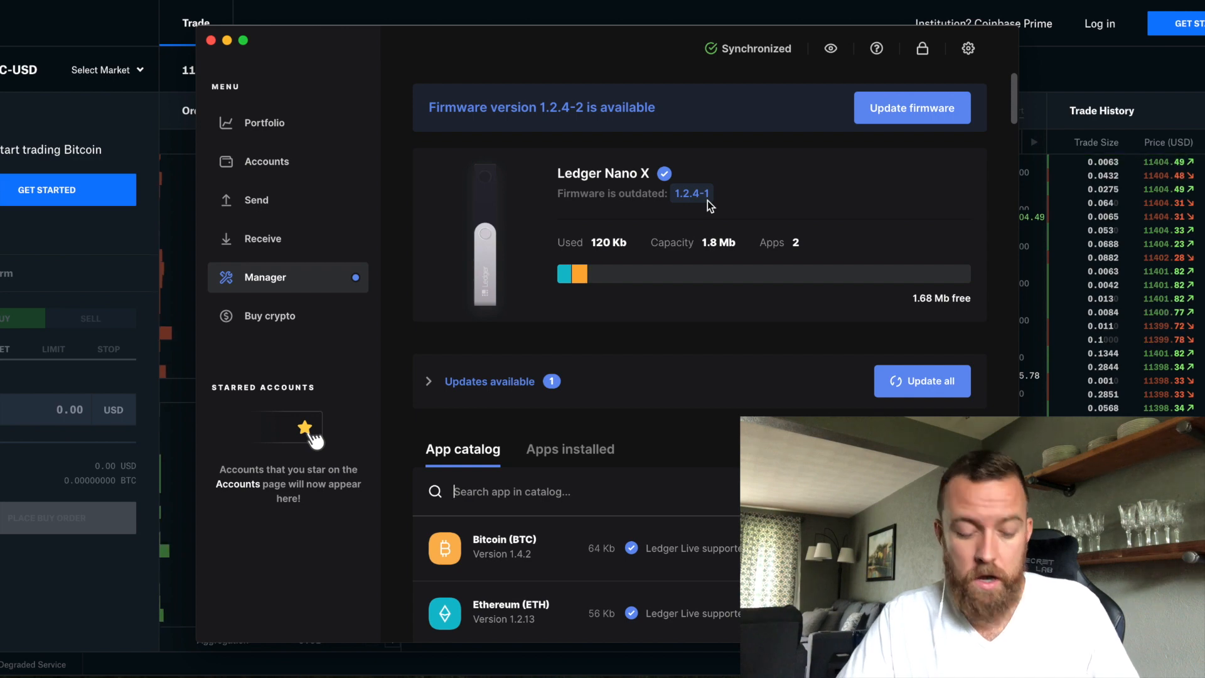
{"action": "mouse_move", "coordinate": [664, 194]}
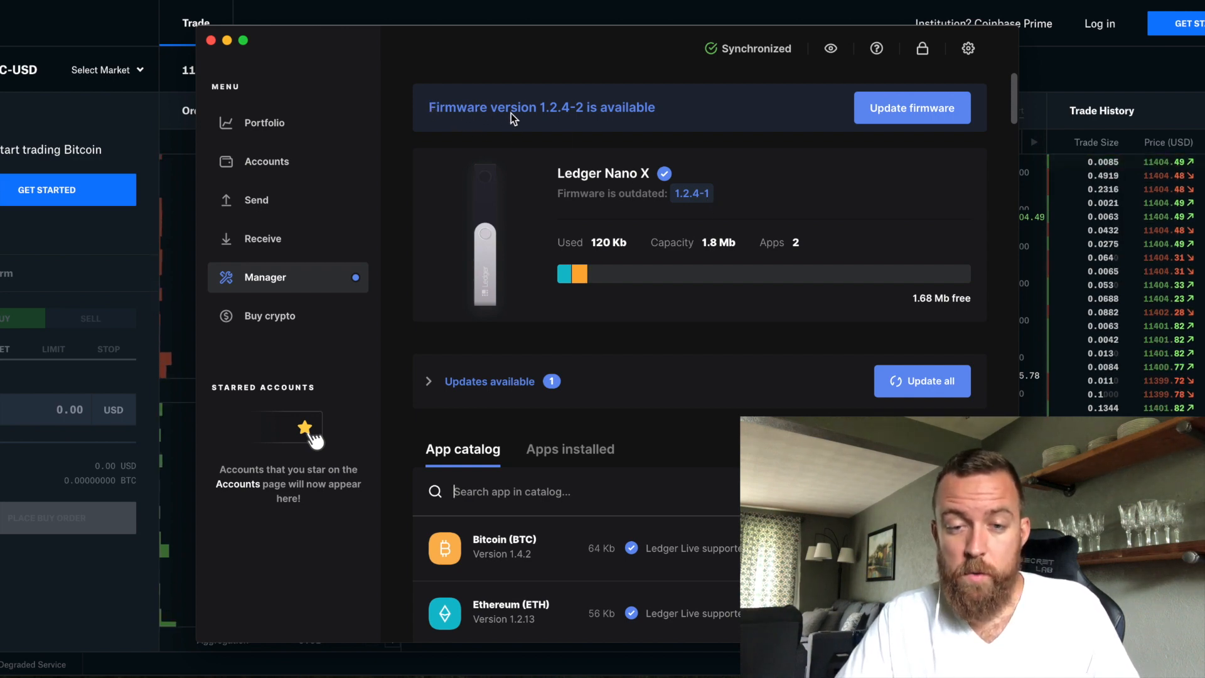
{"action": "mouse_move", "coordinate": [583, 128]}
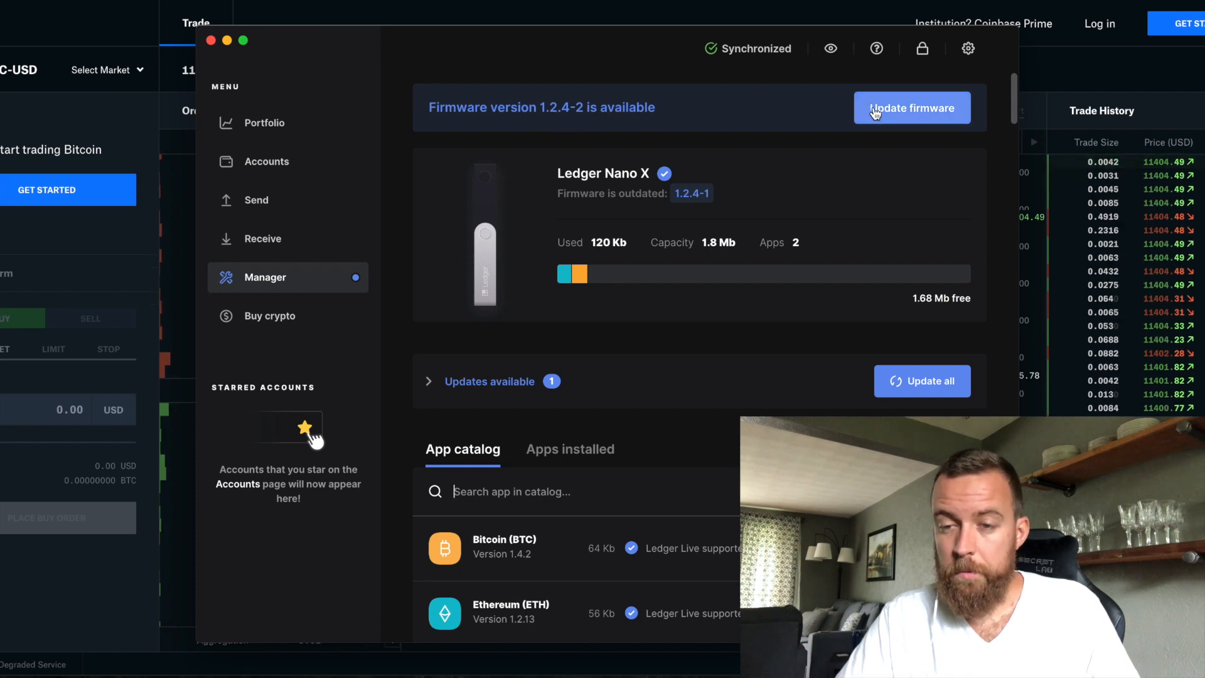
Start the firmware 1.2.4-2 update and confirm the Recovery phrase is on hand
{"action": "left_click", "coordinate": [912, 107]}
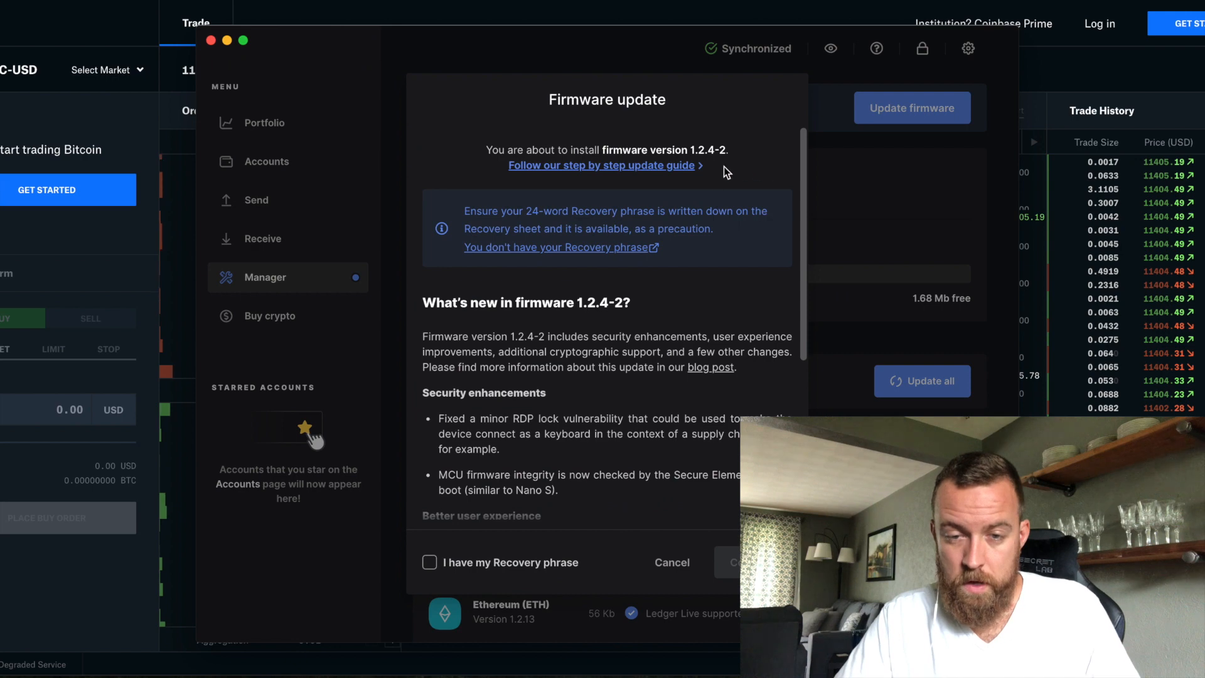
{"action": "scroll", "scroll_direction": "down", "scroll_amount": 3}
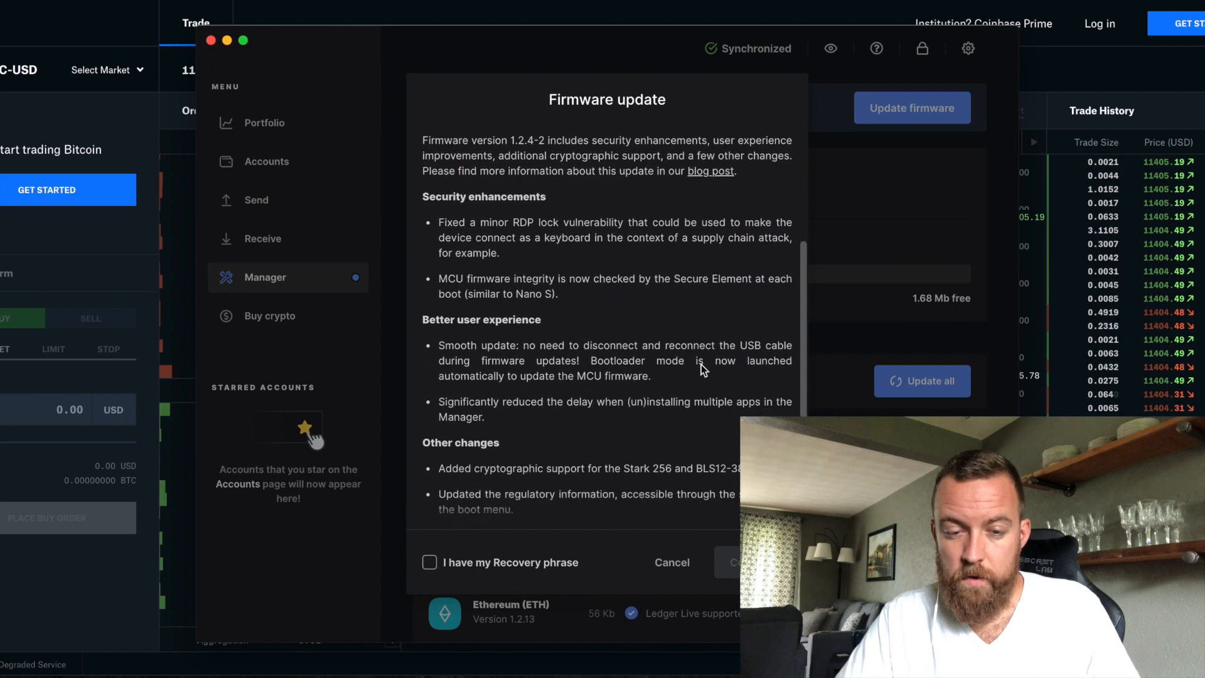
{"action": "scroll", "scroll_direction": "up", "scroll_amount": 3}
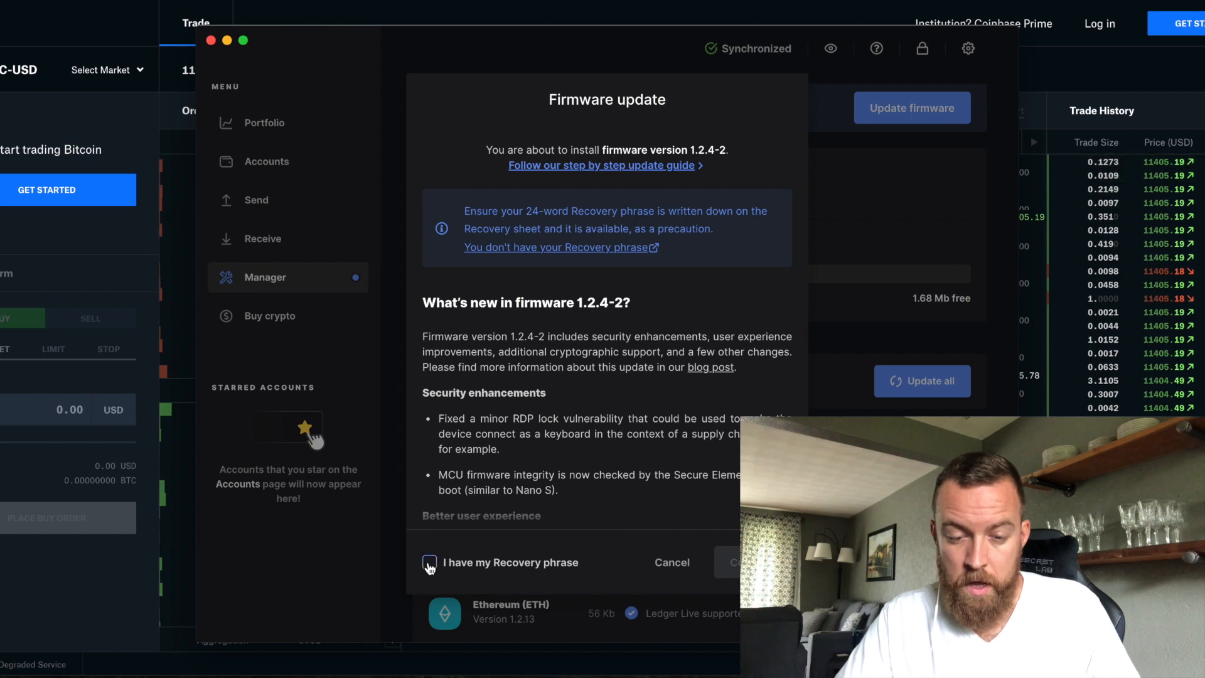
{"action": "left_click", "coordinate": [428, 562]}
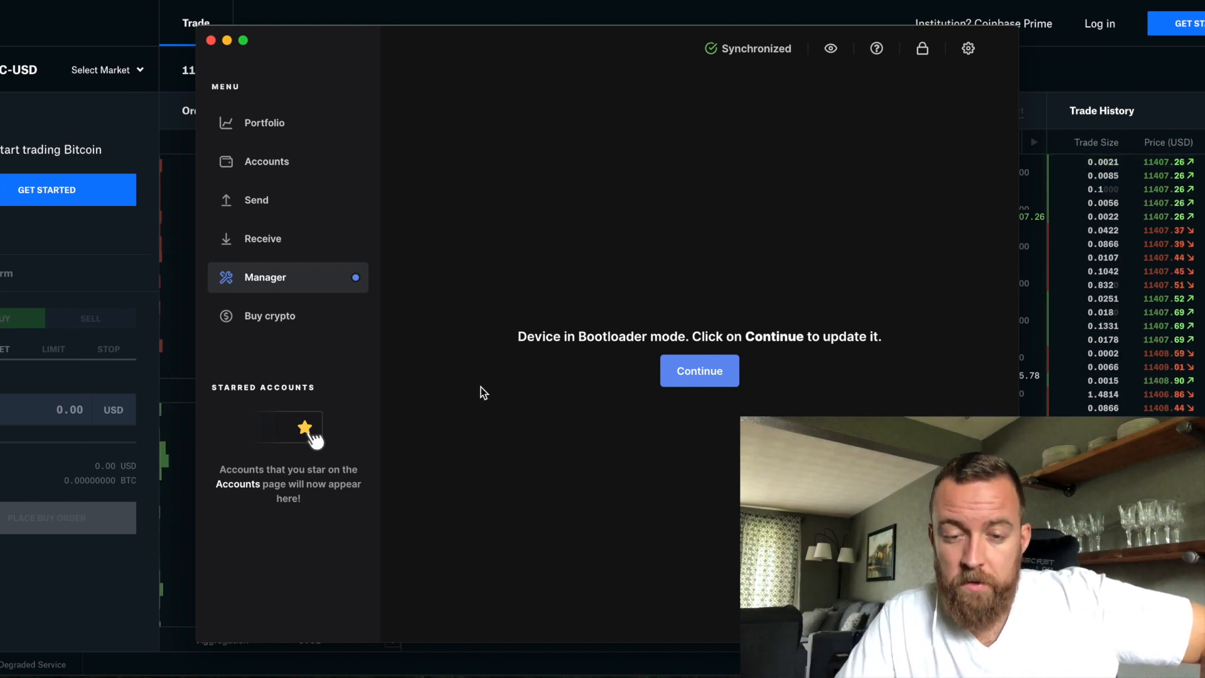
{"action": "mouse_move", "coordinate": [602, 369]}
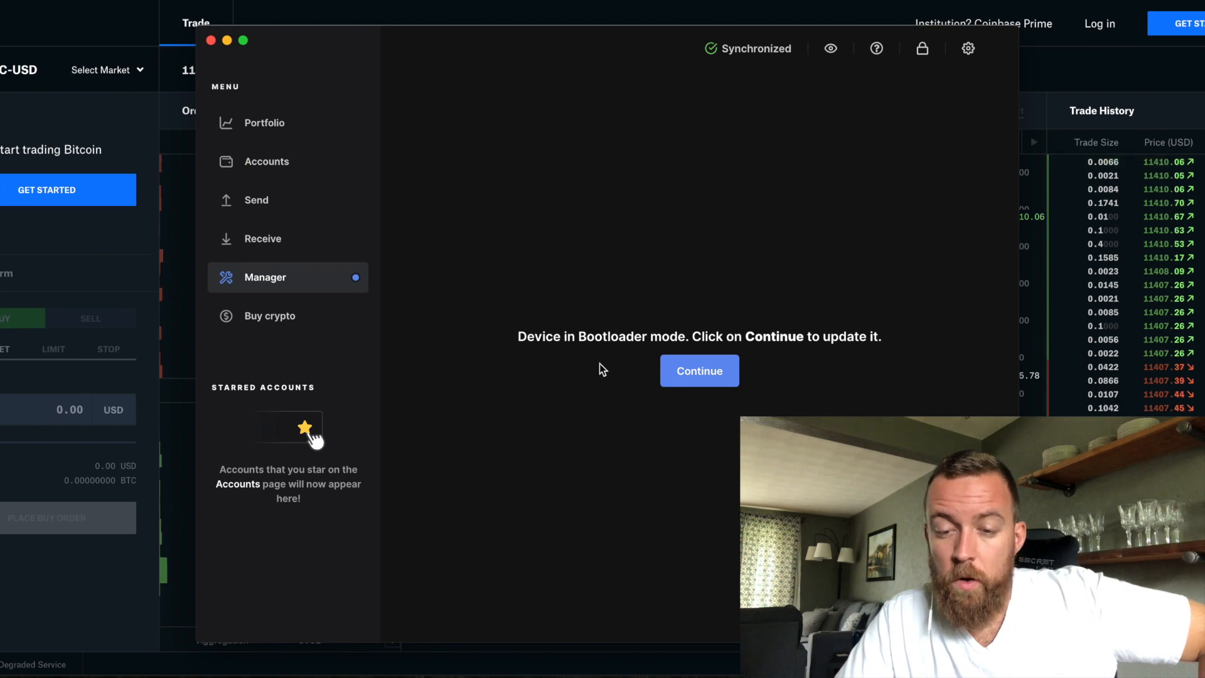
Continue from bootloader mode until firmware 1.2.4-2 finishes installing on the Nano X
{"action": "left_click", "coordinate": [699, 370]}
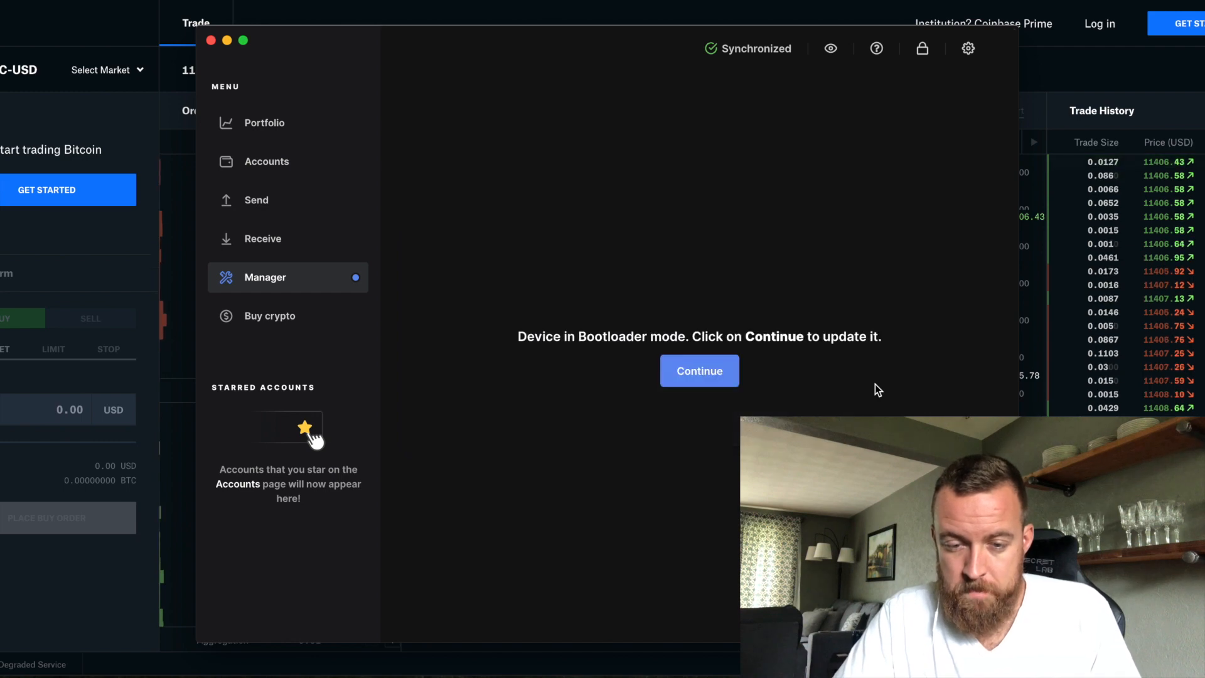
{"action": "mouse_move", "coordinate": [798, 391]}
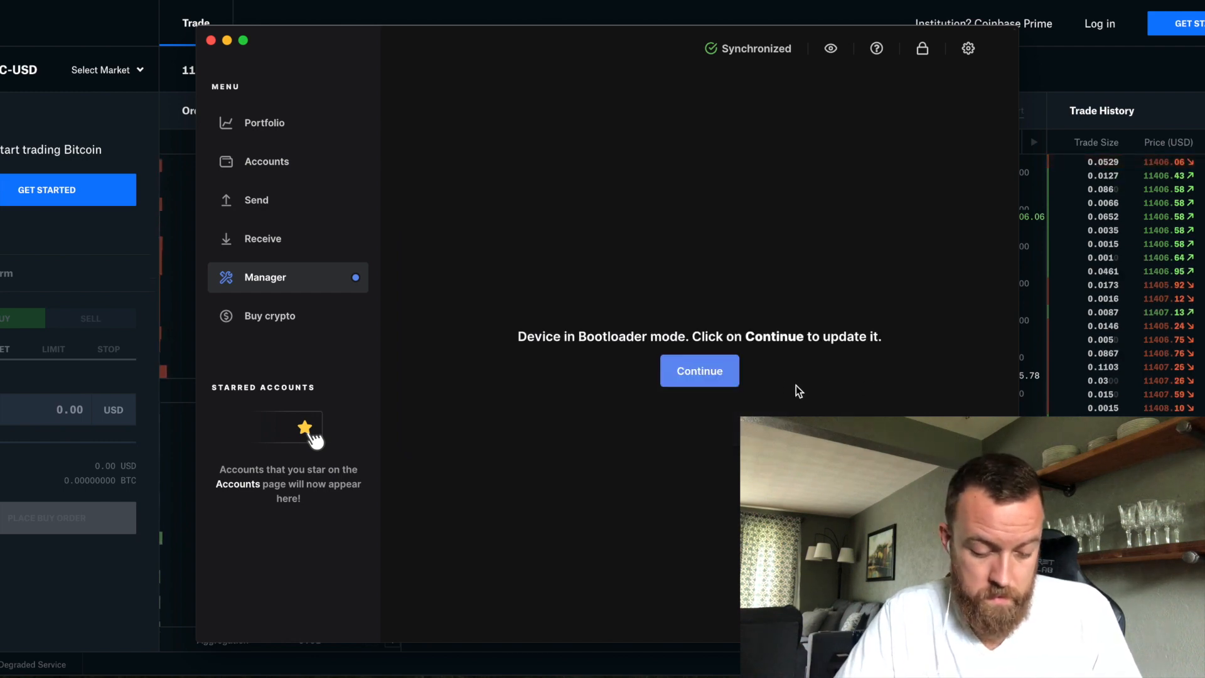
{"action": "left_click", "coordinate": [699, 371]}
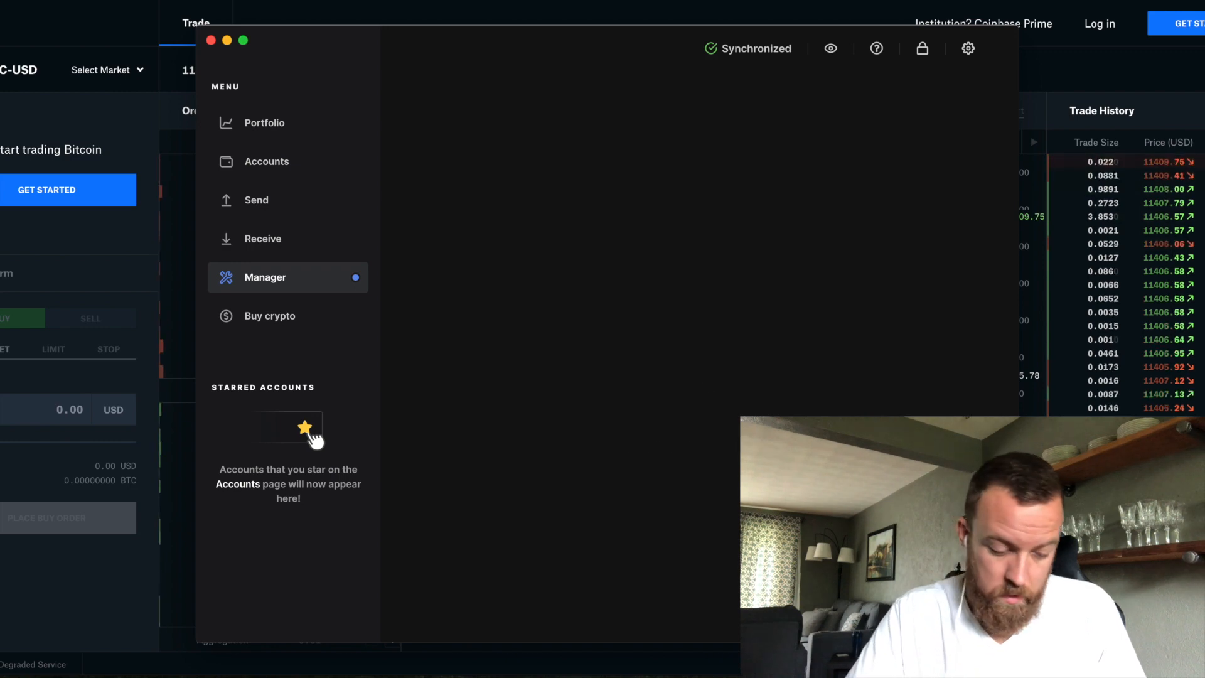
{"action": "left_click", "coordinate": [912, 108]}
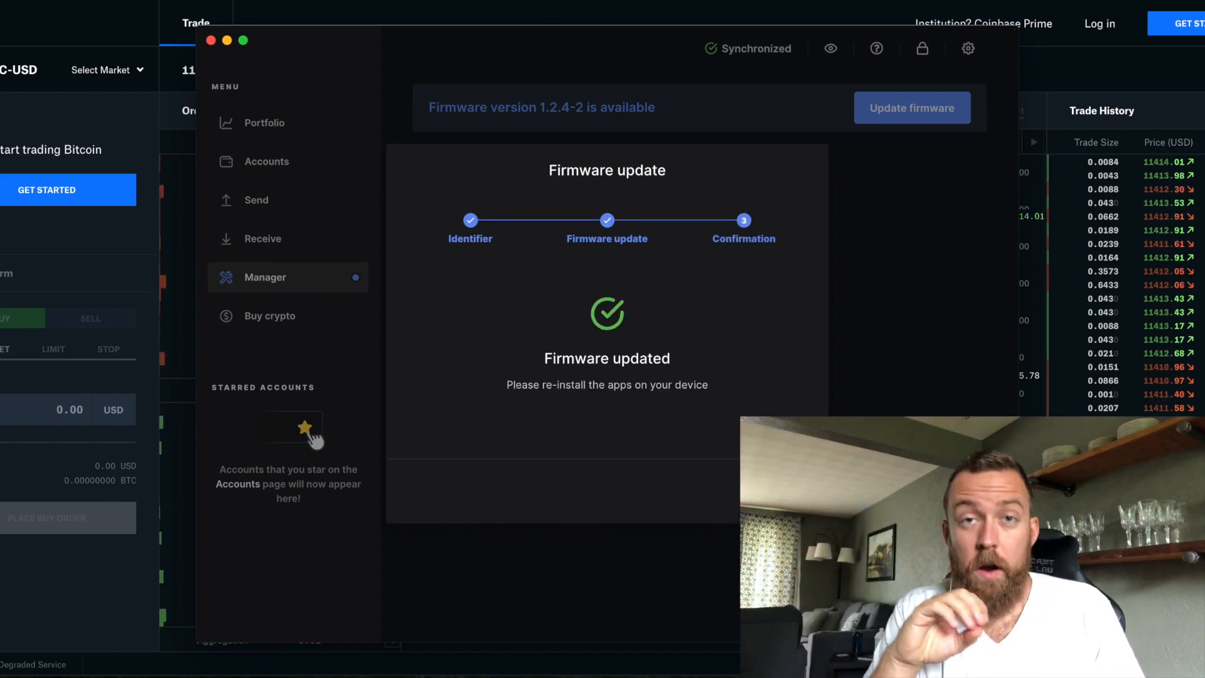
{"action": "mouse_move", "coordinate": [668, 461]}
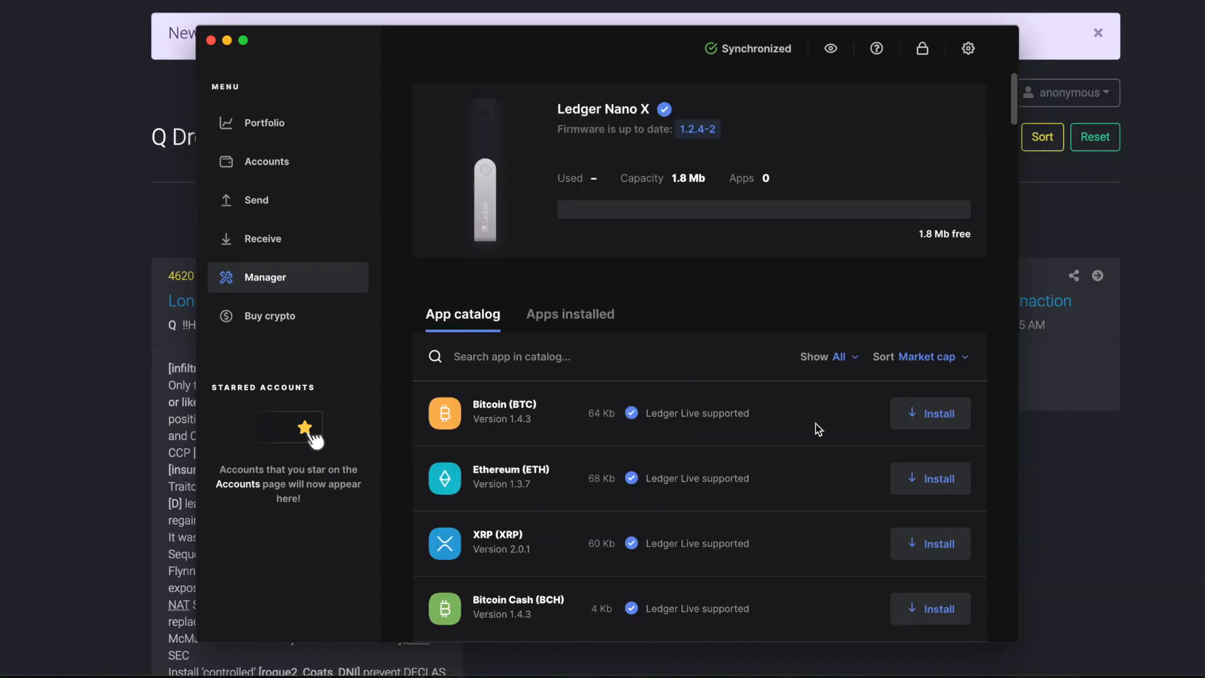
Install the Bitcoin (BTC) and Ethereum (ETH) apps from the App catalog
{"action": "left_click", "coordinate": [931, 414]}
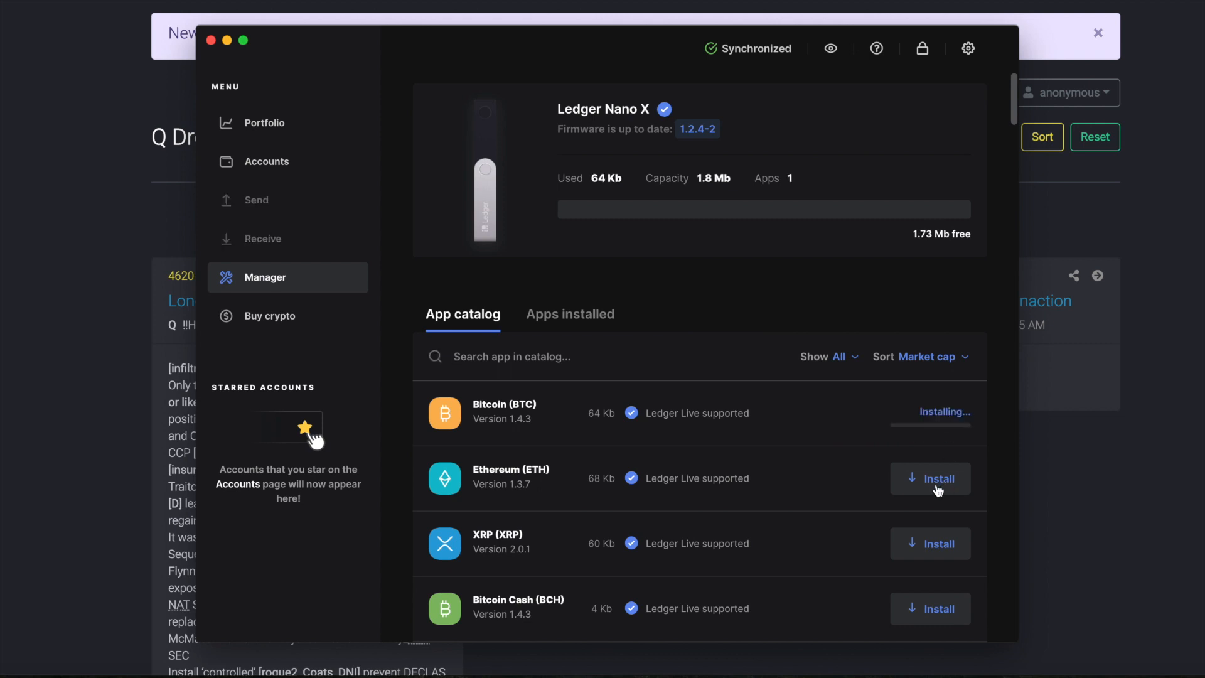
{"action": "left_click", "coordinate": [931, 479]}
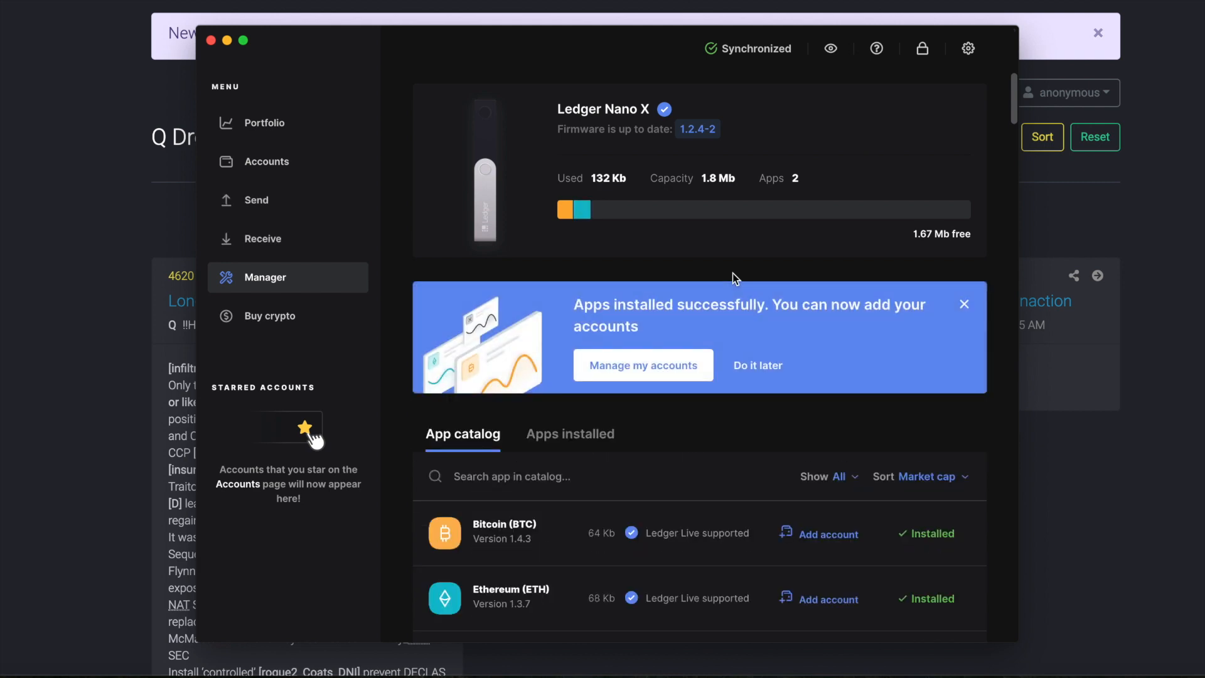
Add a Bitcoin 1 native segwit account, then start adding another account
{"action": "left_click", "coordinate": [643, 365]}
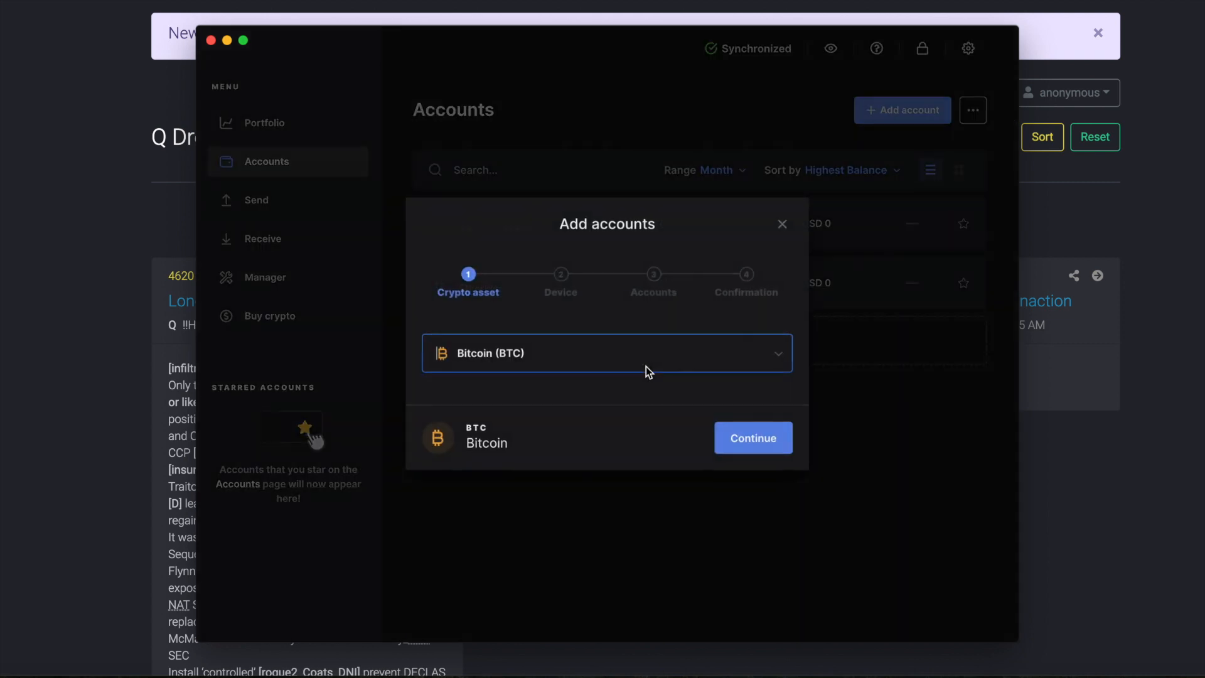
{"action": "left_click", "coordinate": [606, 353]}
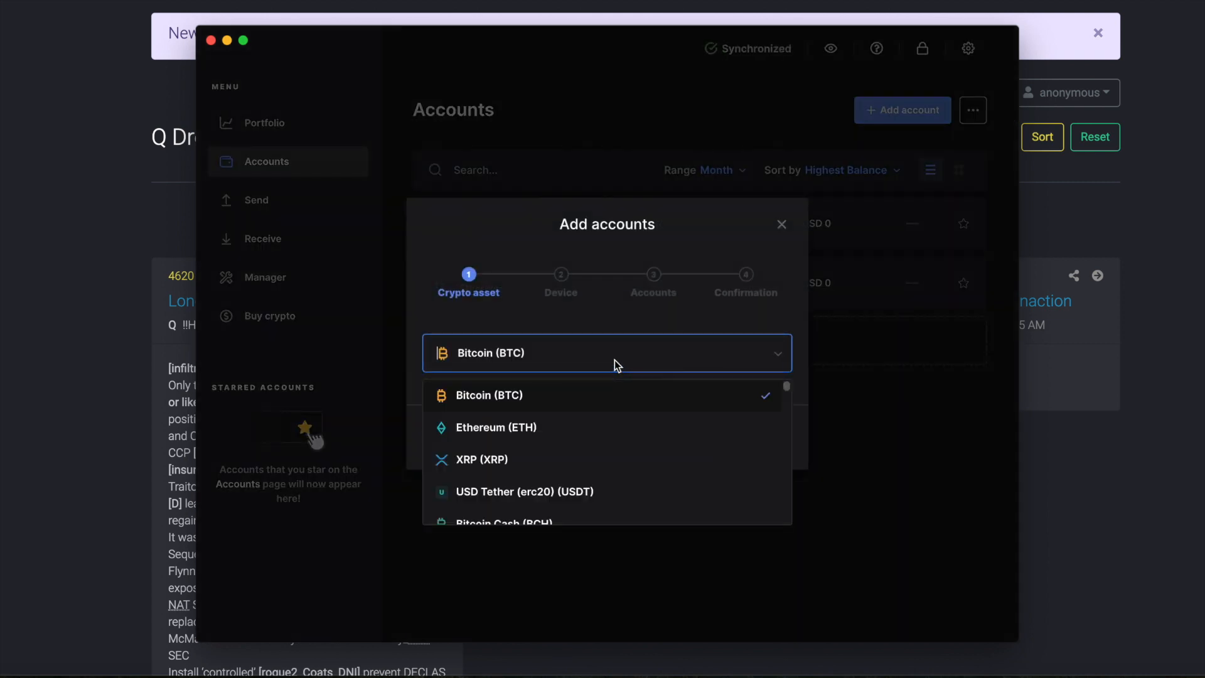
{"action": "left_click", "coordinate": [489, 395]}
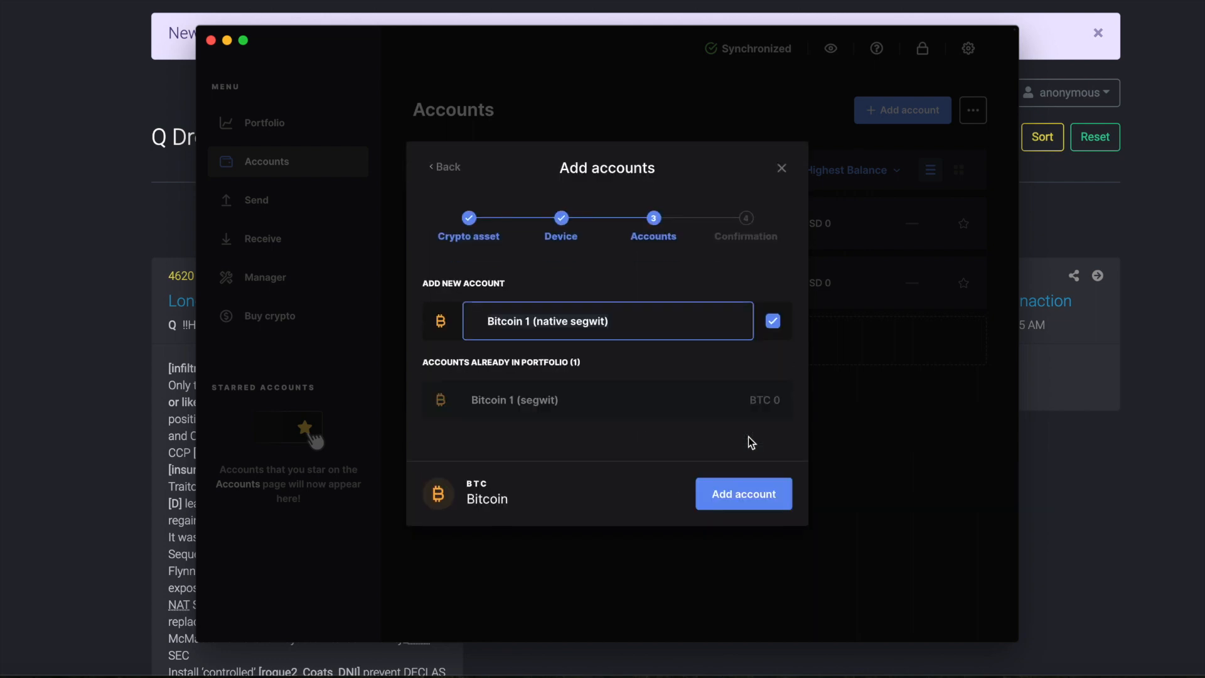
{"action": "left_click", "coordinate": [742, 493]}
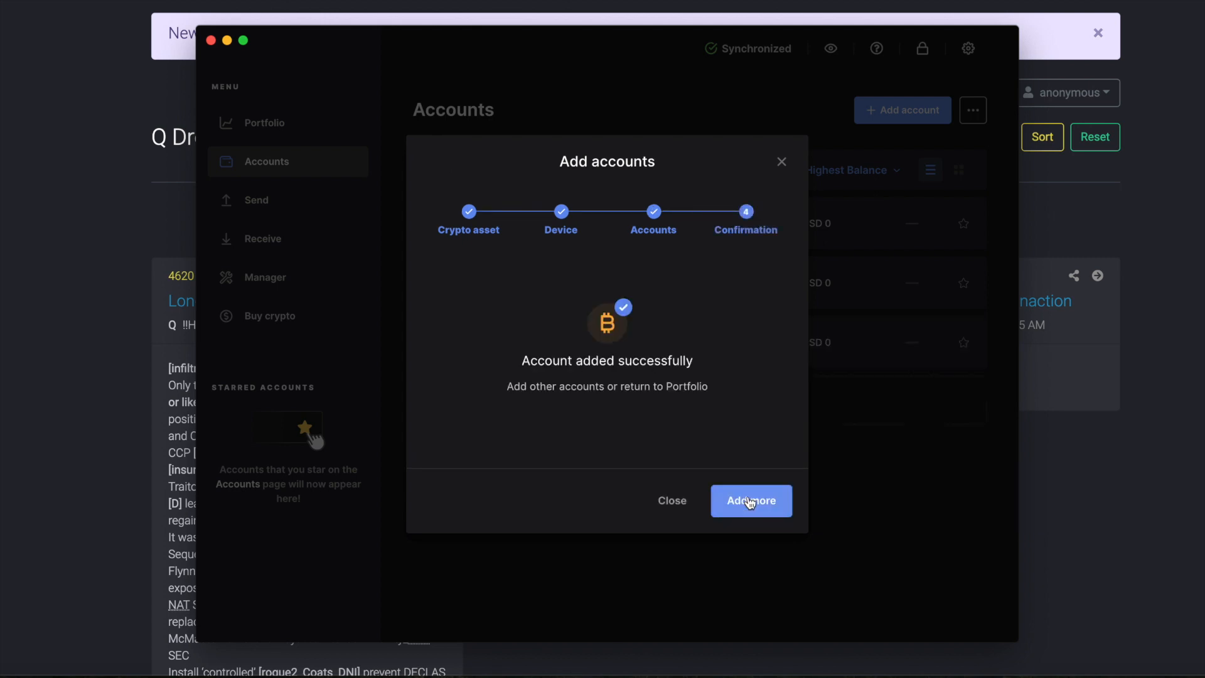
{"action": "left_click", "coordinate": [751, 501]}
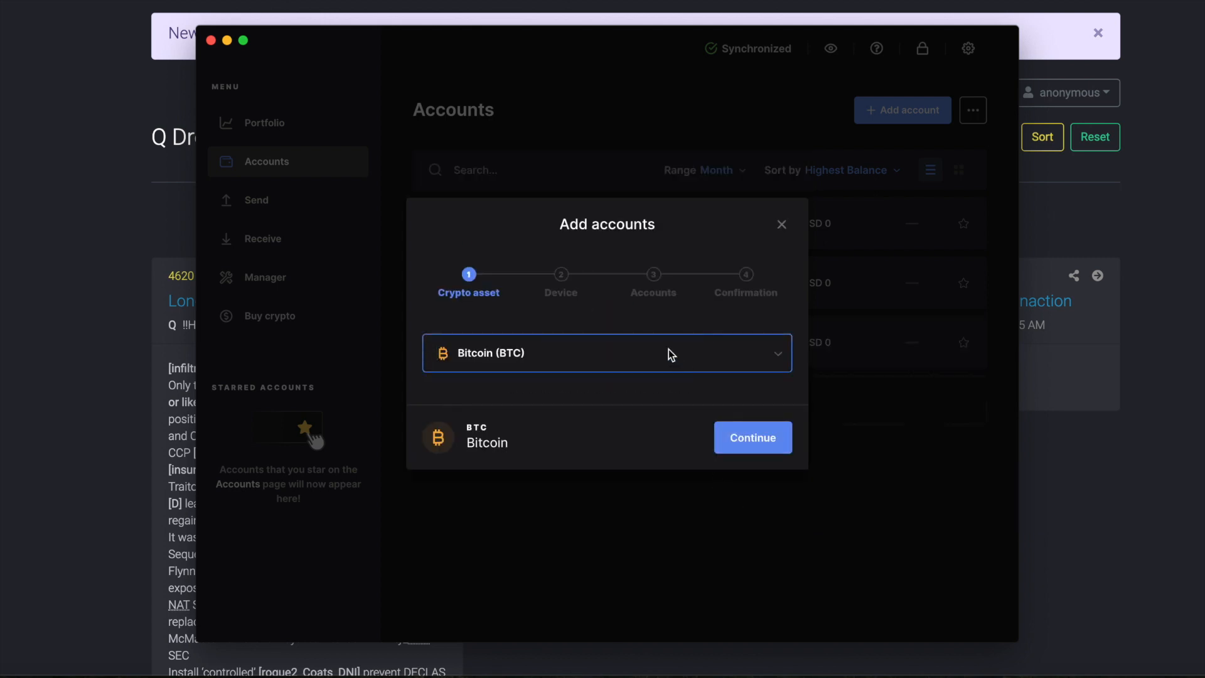
Choose Ethereum (ETH) as the asset, let accounts synchronize, and close the window
{"action": "left_click", "coordinate": [752, 438]}
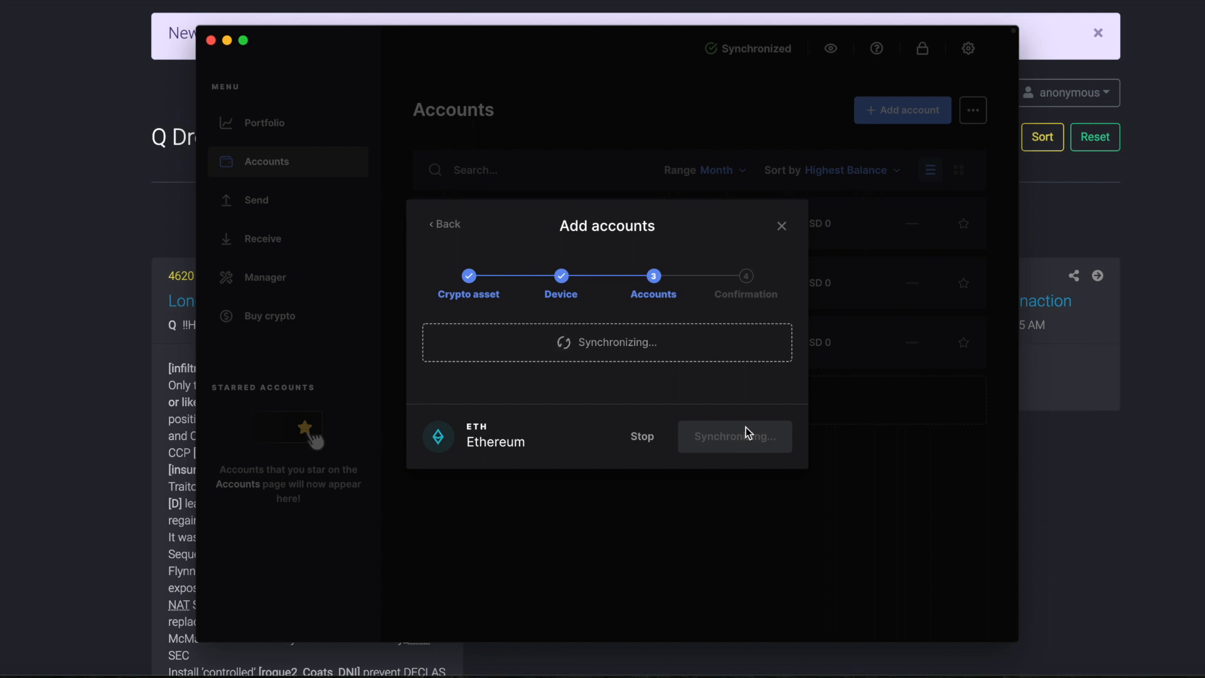
{"action": "mouse_move", "coordinate": [664, 385]}
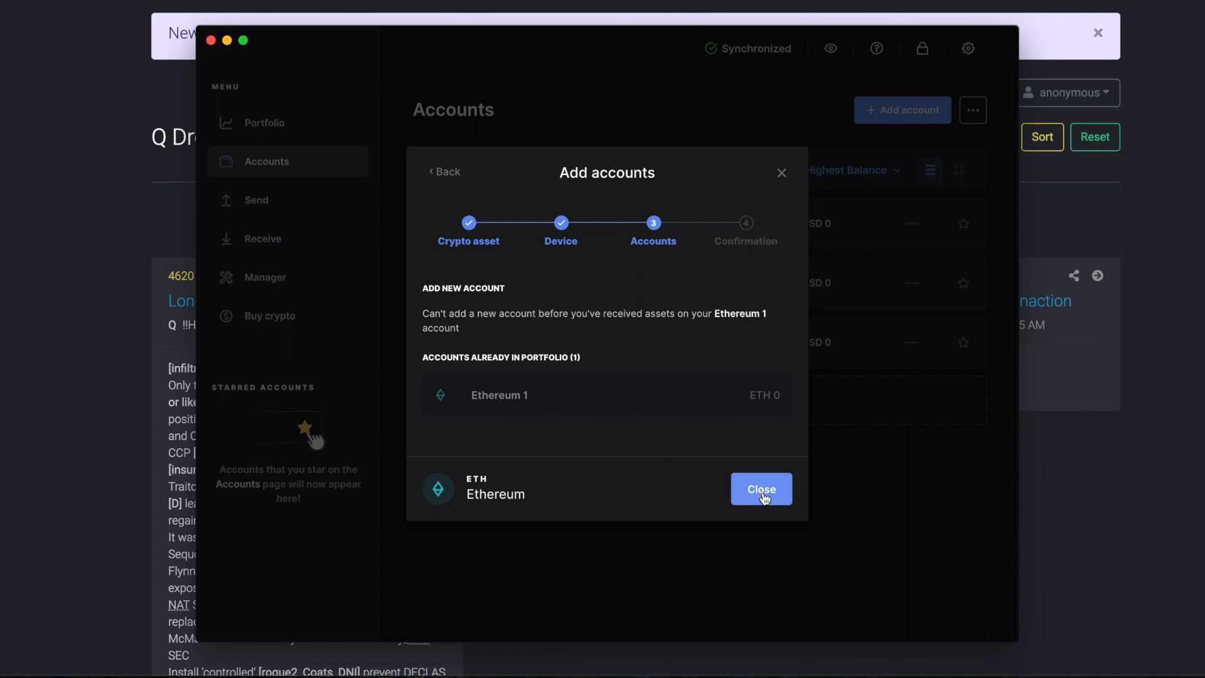
{"action": "left_click", "coordinate": [761, 489]}
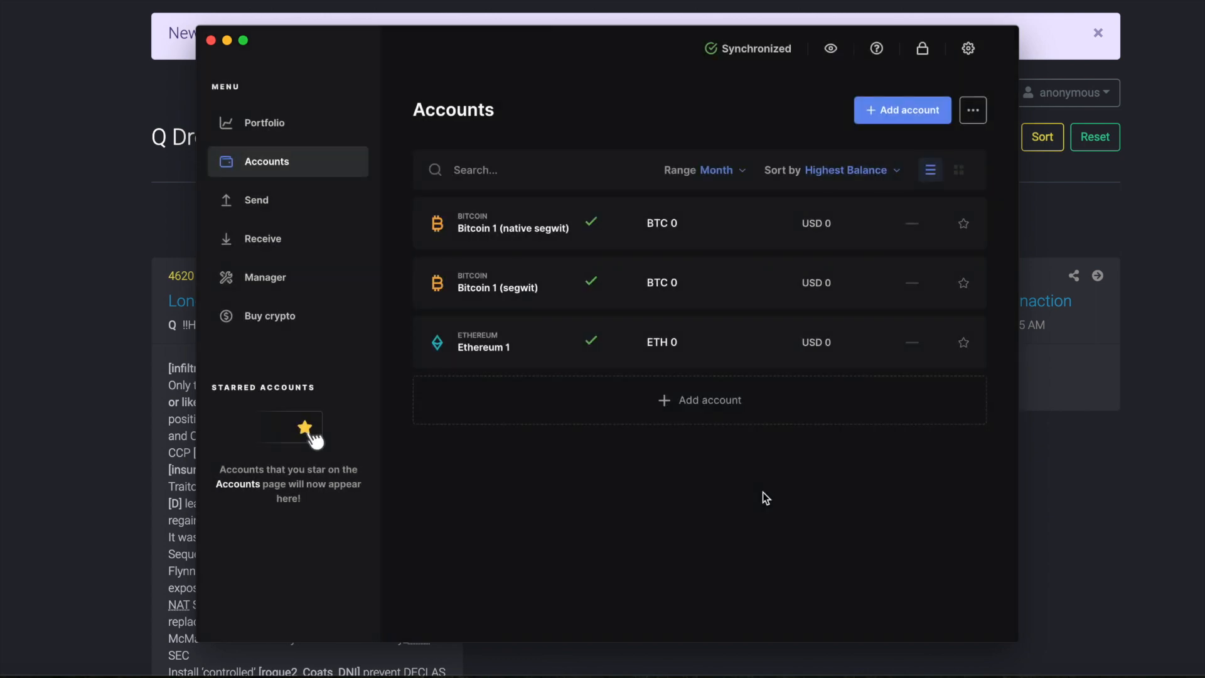
Return to Manager, view the Apps installed tab, then go back to the App catalog
{"action": "left_click", "coordinate": [265, 277]}
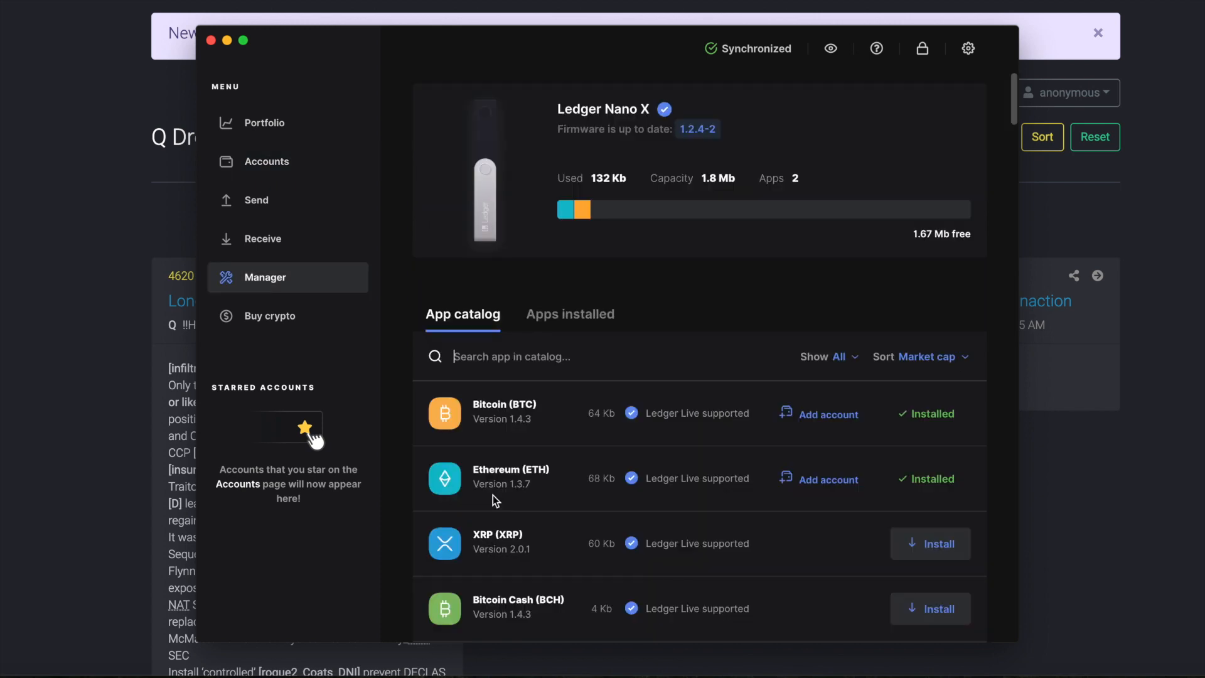
{"action": "mouse_move", "coordinate": [556, 458]}
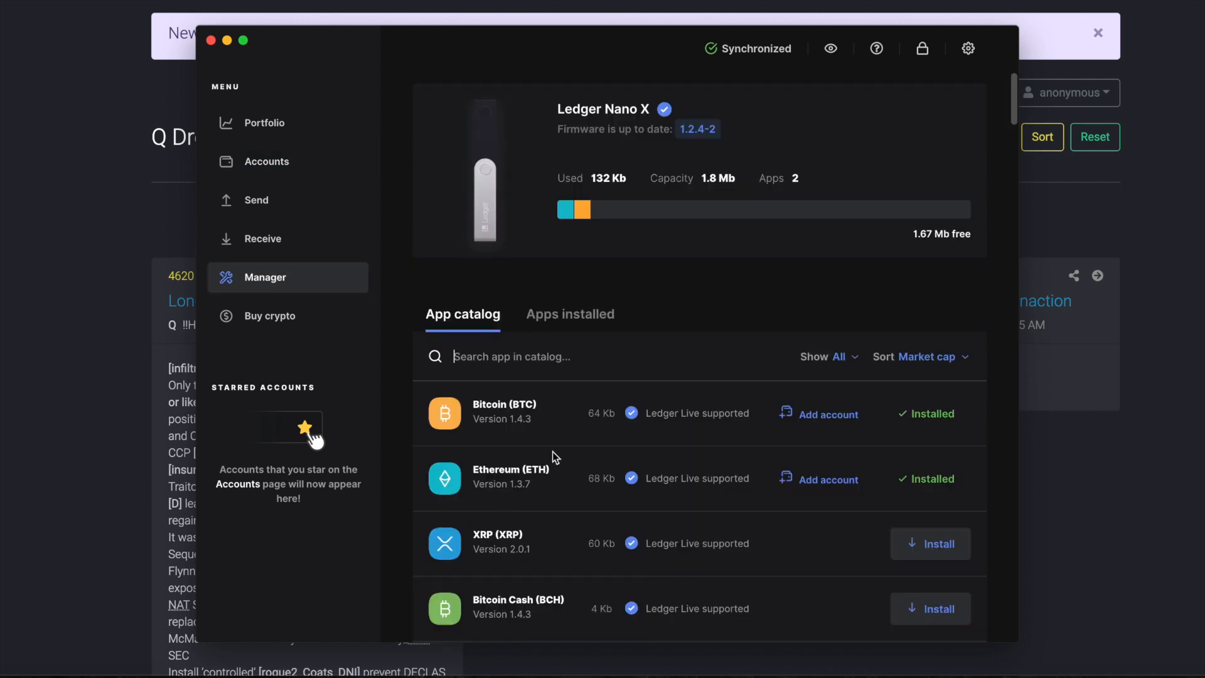
{"action": "left_click", "coordinate": [570, 313]}
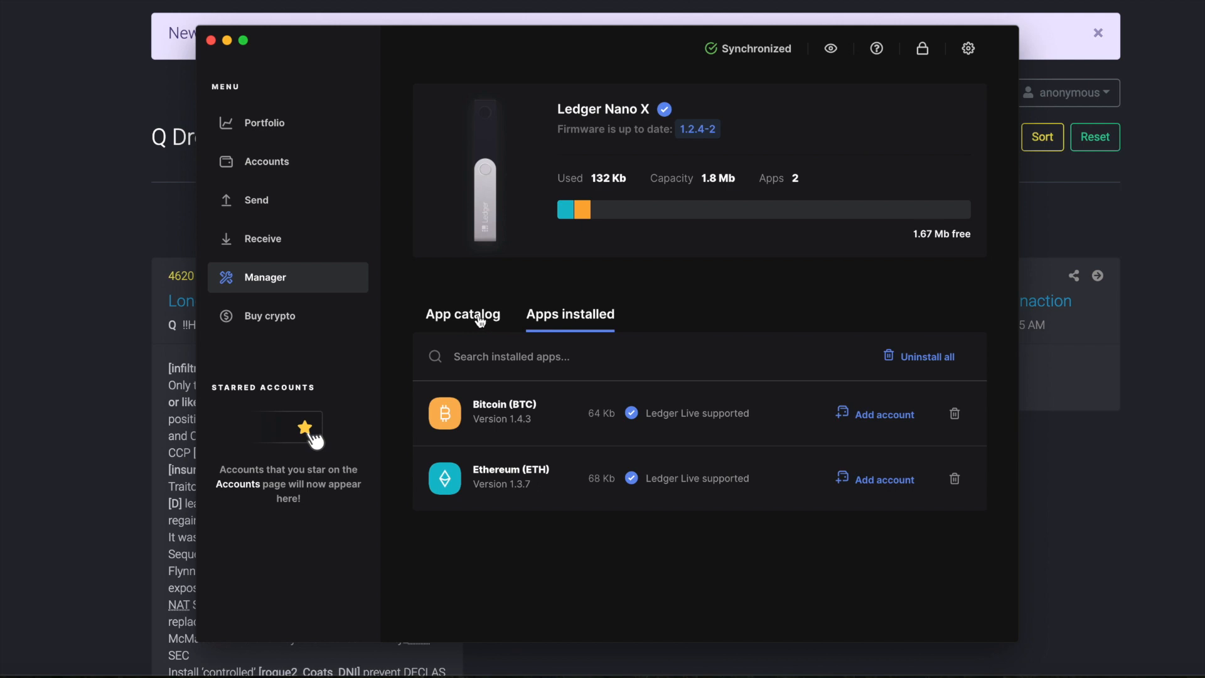
{"action": "left_click", "coordinate": [463, 314]}
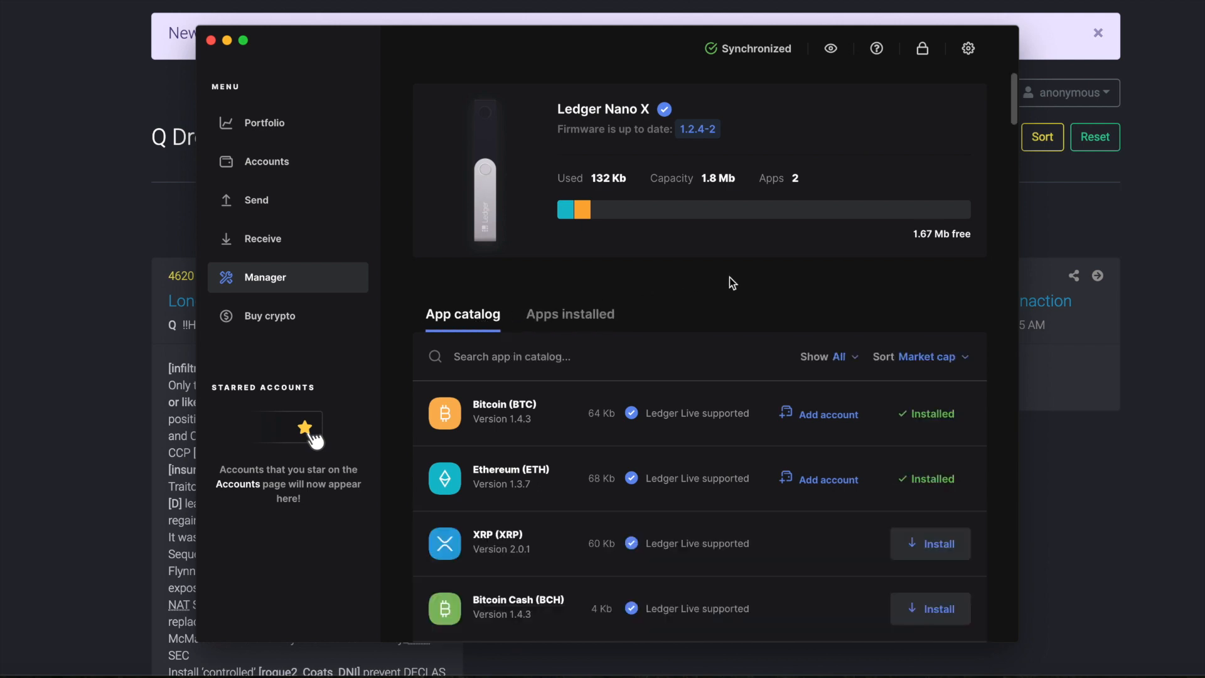